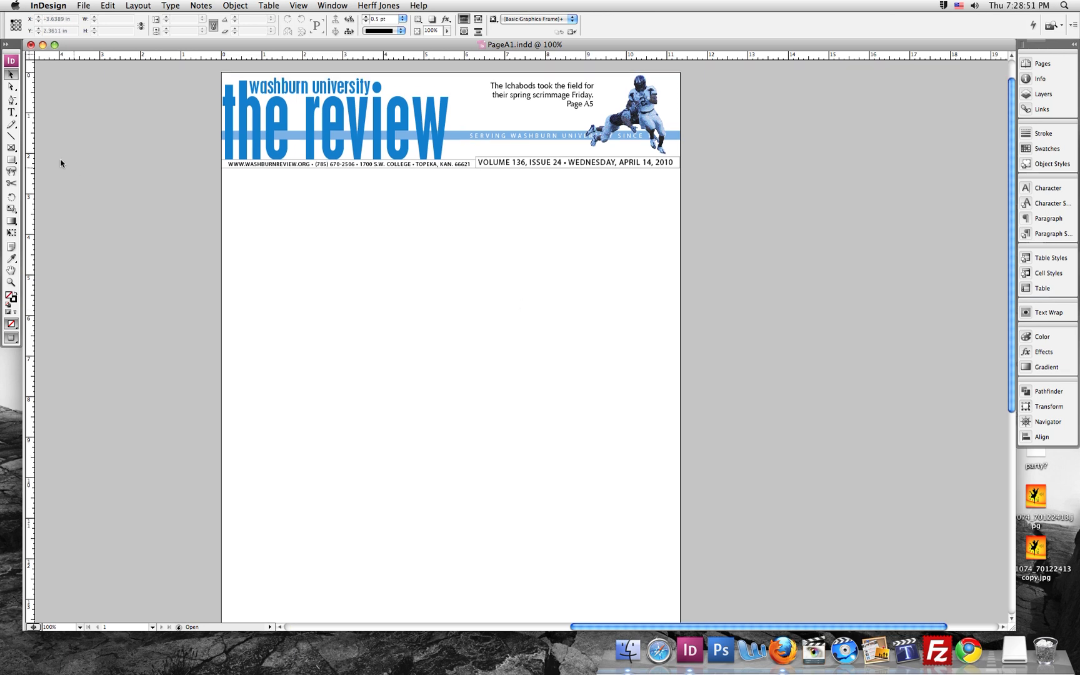
# Activate the Type Tool to draw text frames.
pyautogui.click(12, 112)
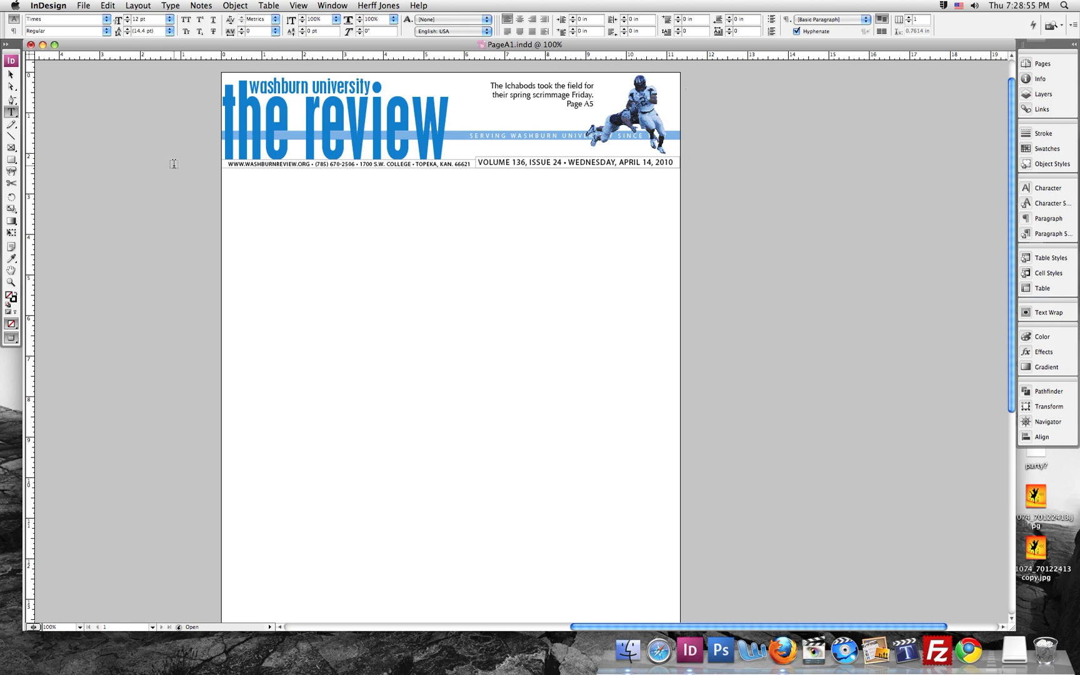
pyautogui.moveTo(215, 185)
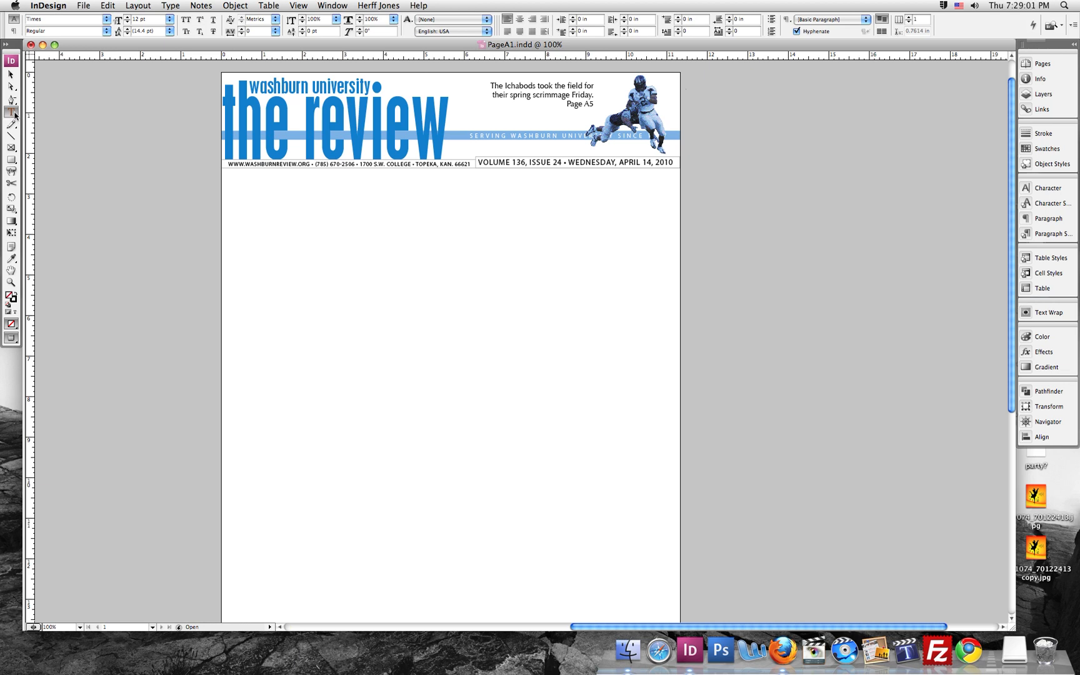
pyautogui.moveTo(12, 112)
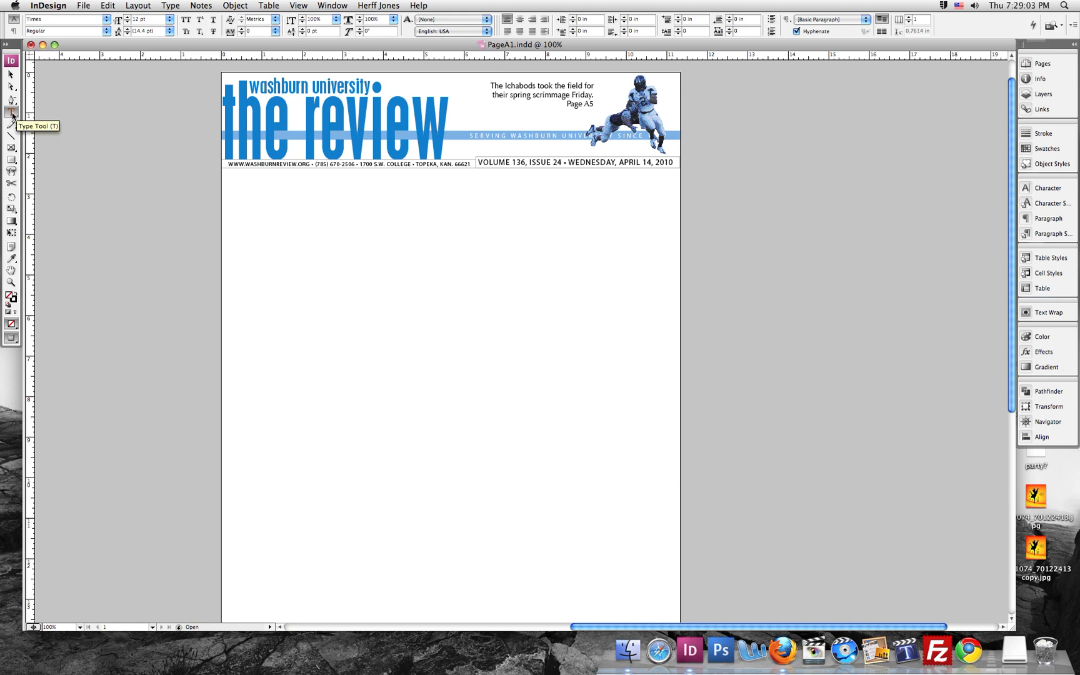
# Draw a text frame below the masthead and enter the placeholder 'Headline xyxyxyx' in large type.
pyautogui.click(11, 112)
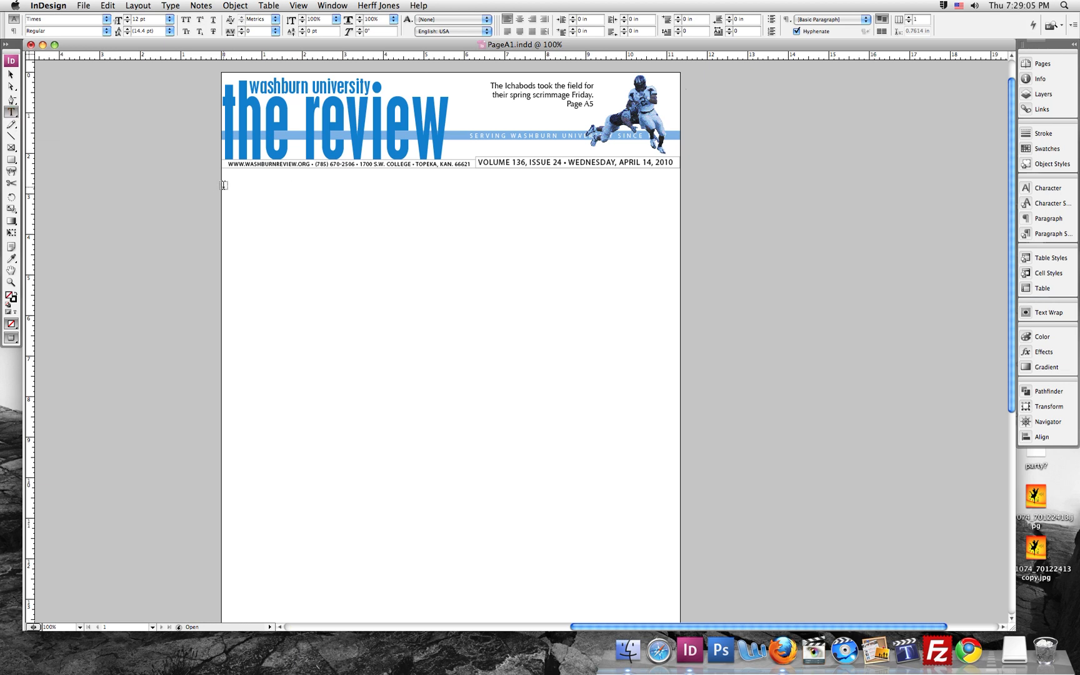
pyautogui.moveTo(221, 187); pyautogui.dragTo(518, 234)
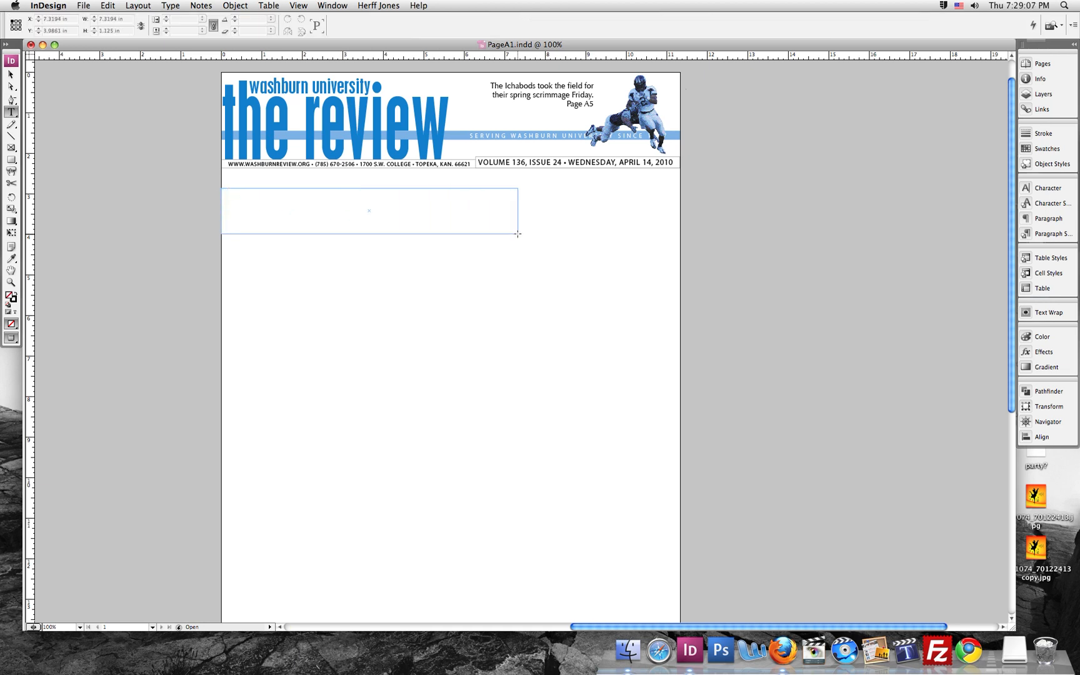
pyautogui.click(369, 210)
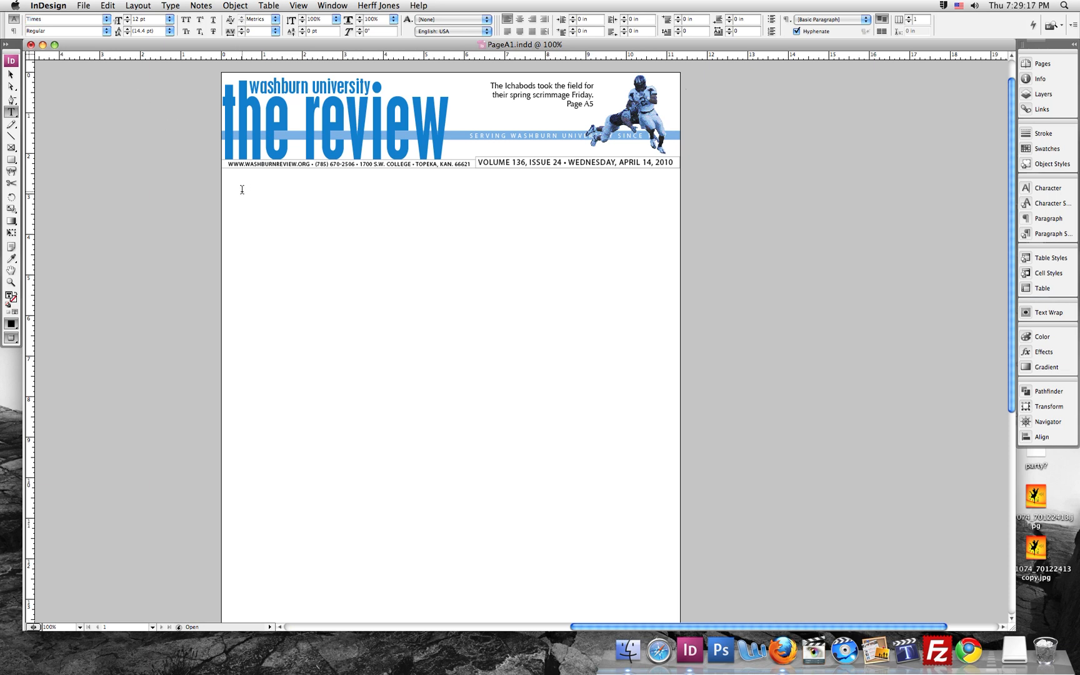
pyautogui.write('Headline xyxyxyx')
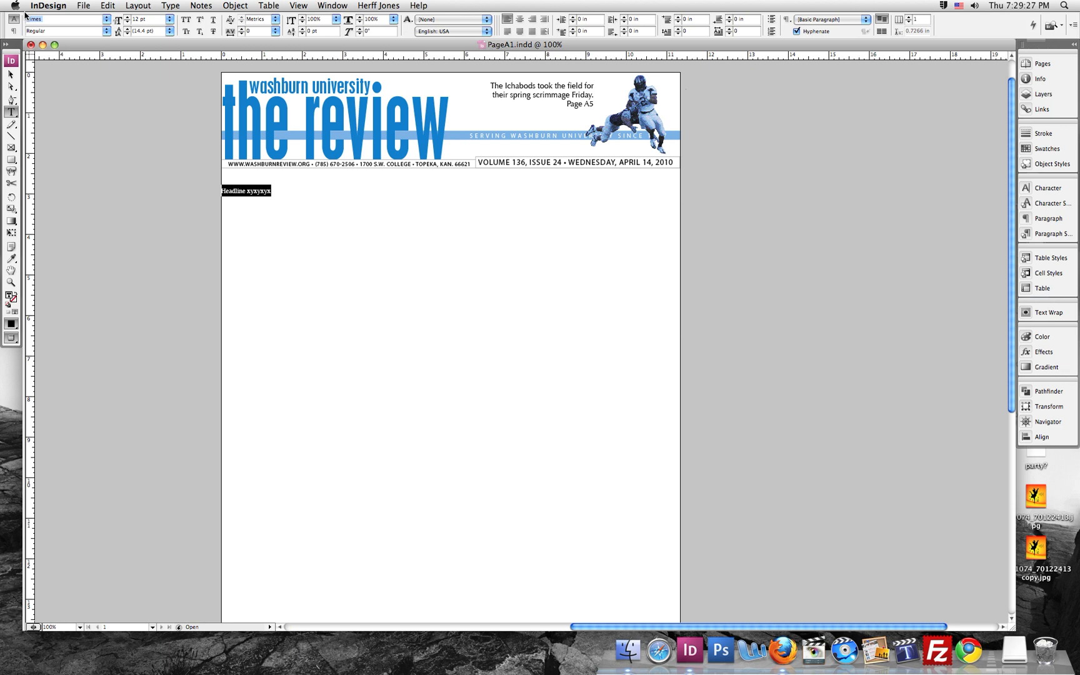
pyautogui.click(62, 19)
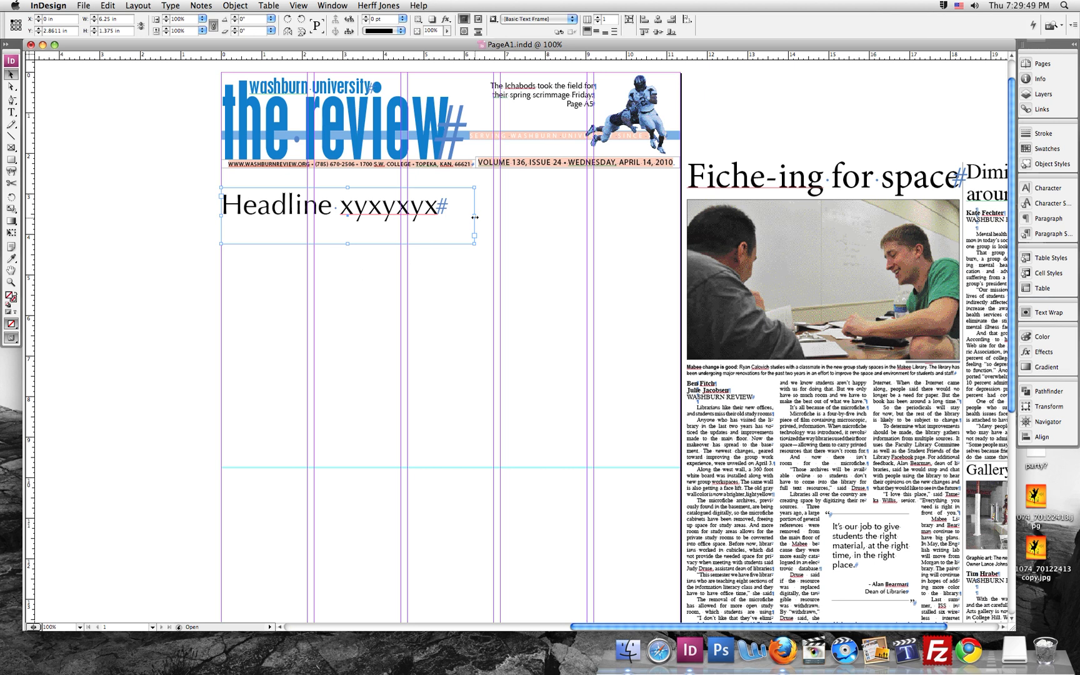
# Fit the headline frame to its text and move it up beneath the masthead.
pyautogui.moveTo(475, 216); pyautogui.dragTo(497, 216)
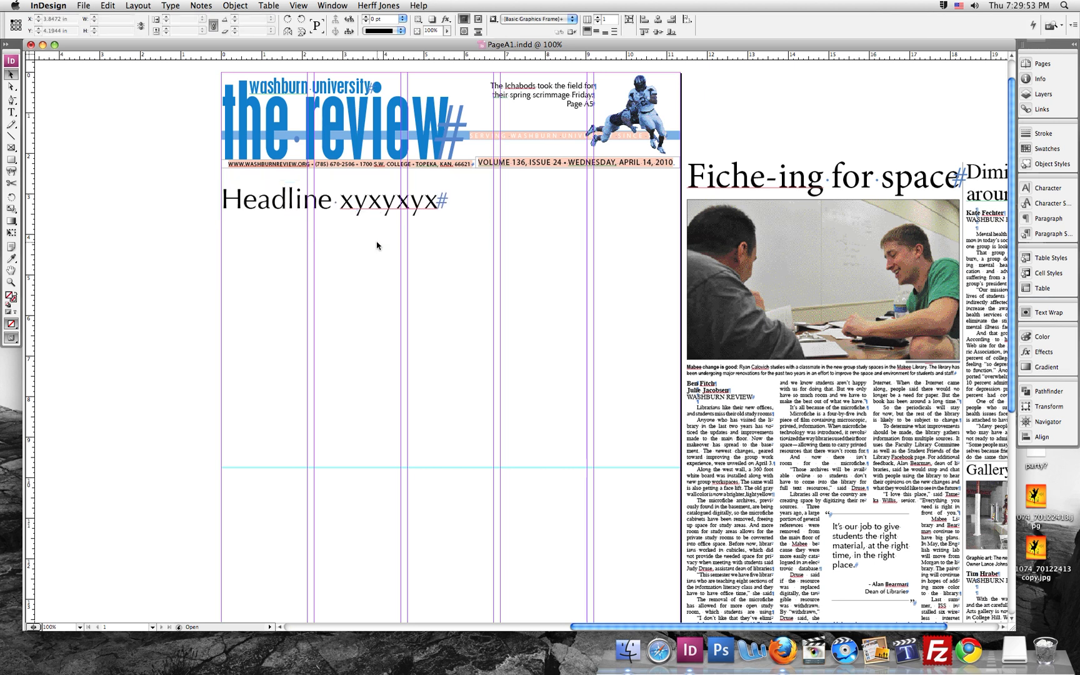
pyautogui.click(330, 200)
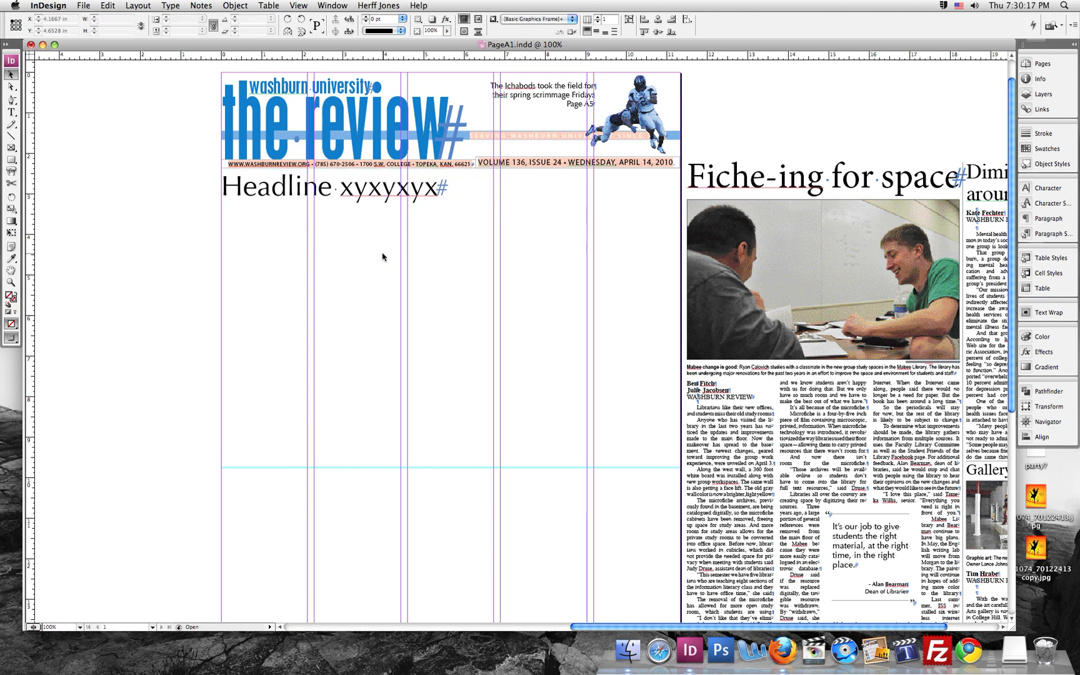
pyautogui.click(330, 186)
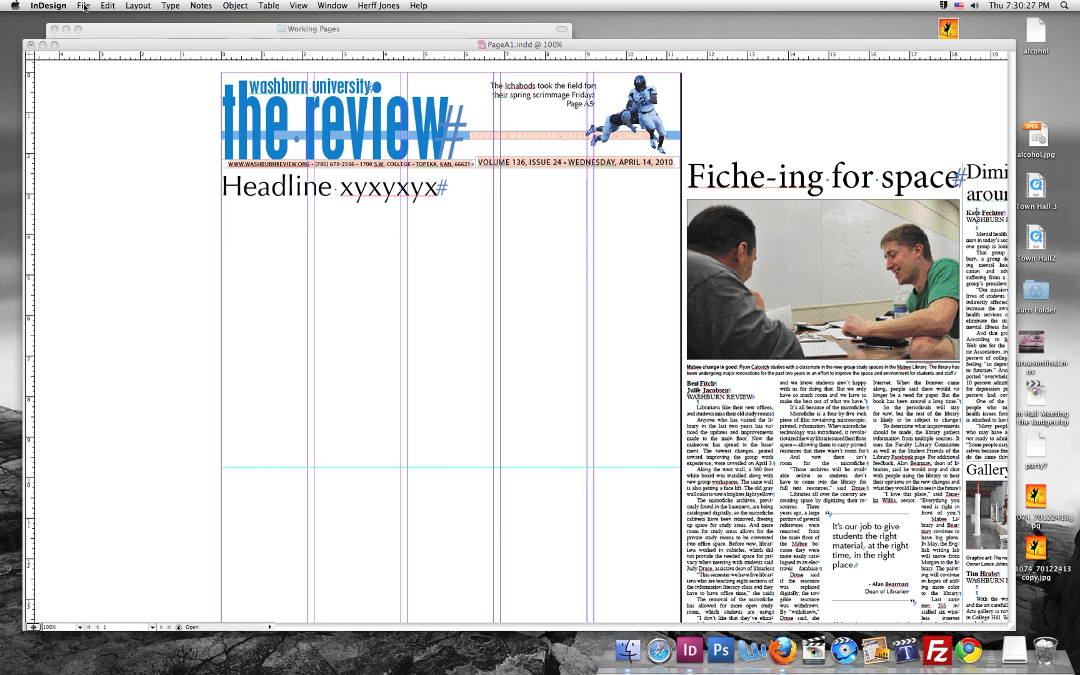
# Start File > Place and navigate from Computer into stu_pubs > Washburn Review.
pyautogui.click(83, 5)
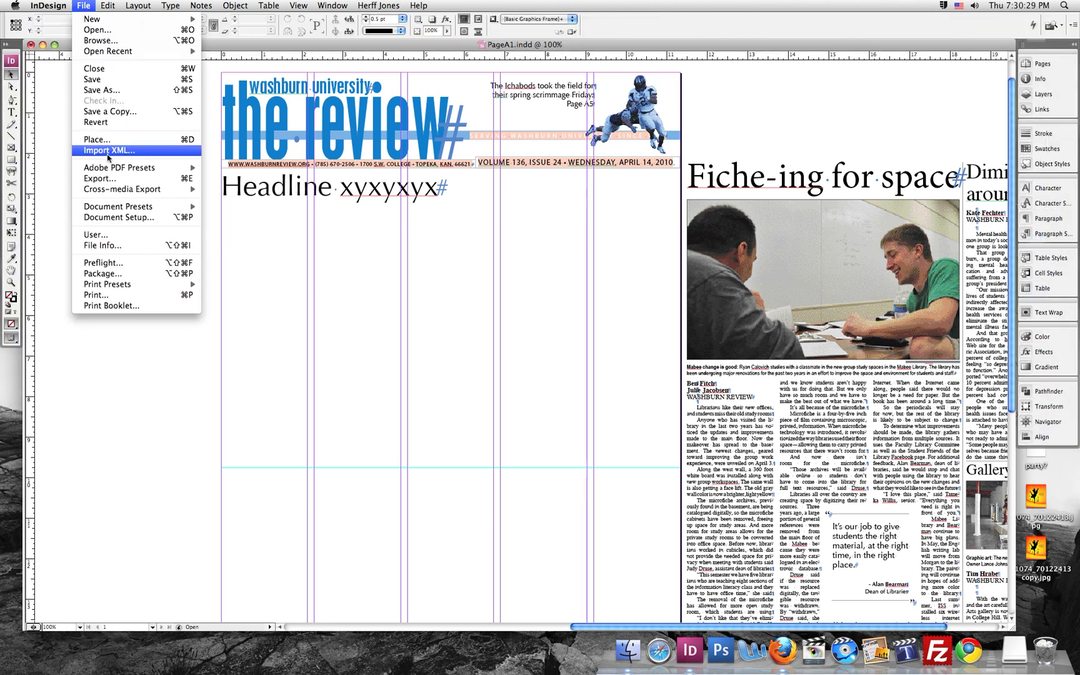
pyautogui.click(324, 214)
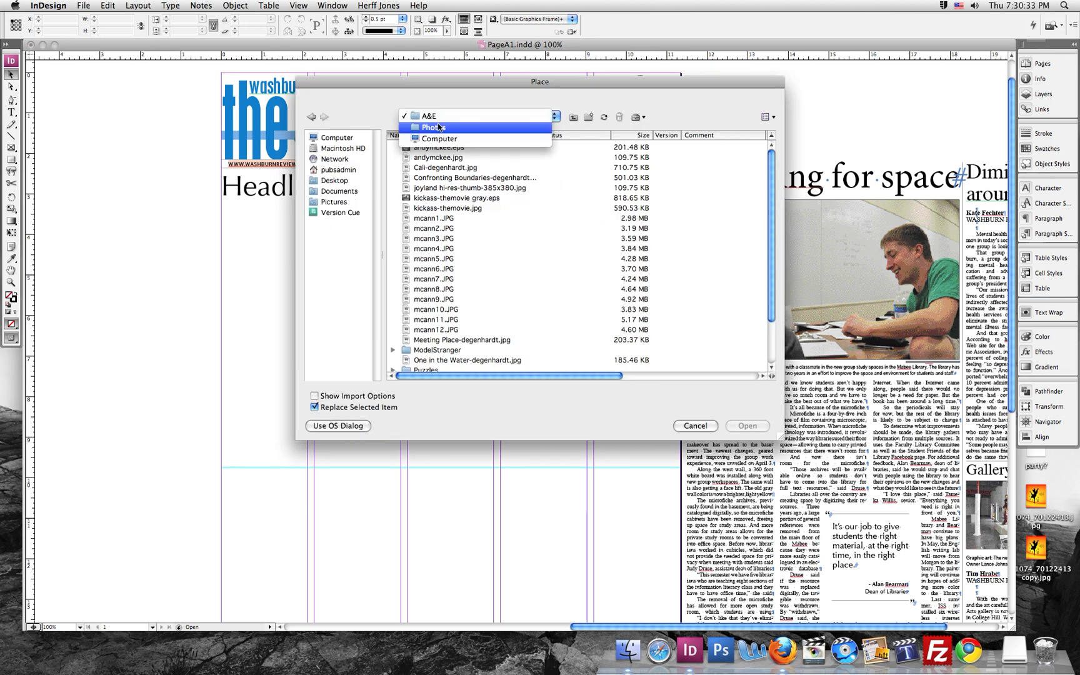
pyautogui.click(434, 127)
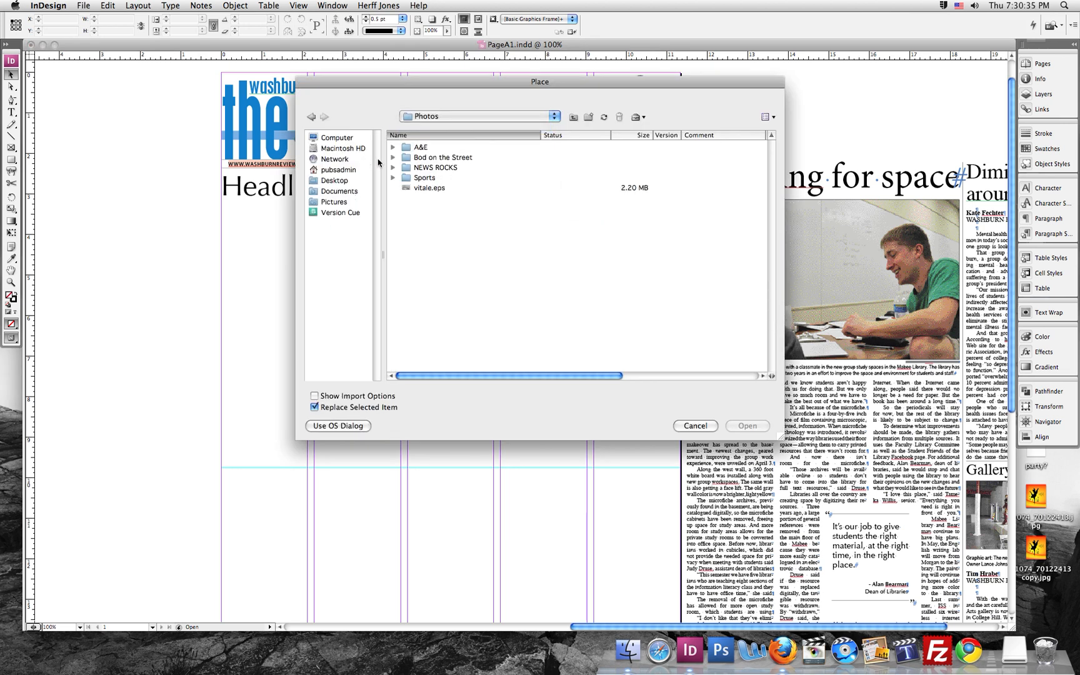
pyautogui.click(336, 138)
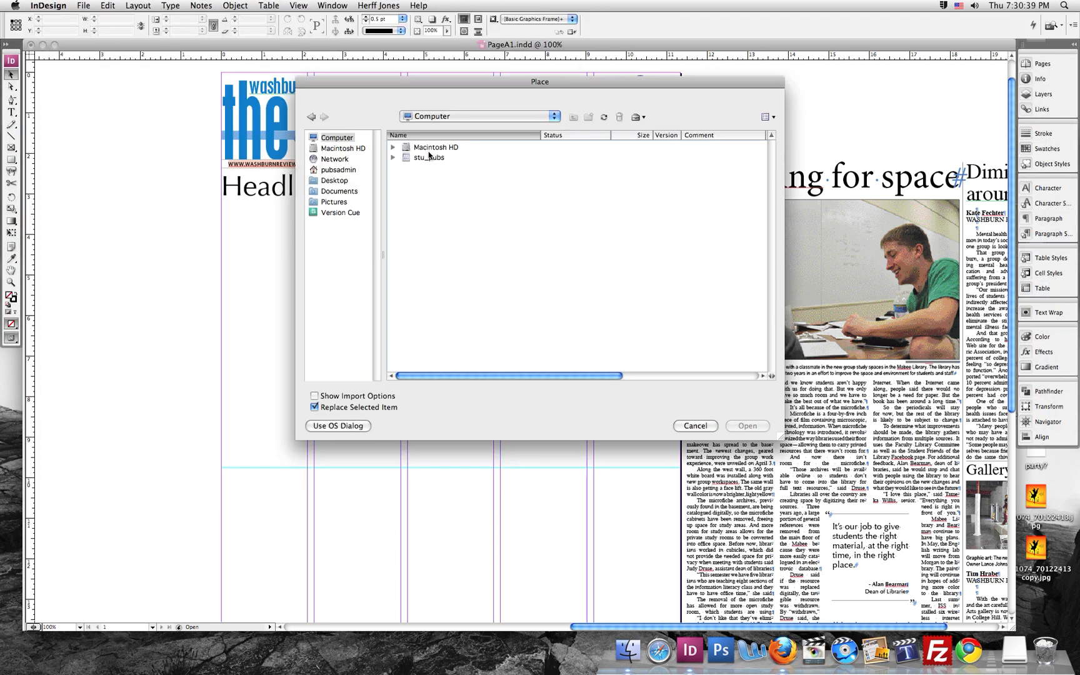
pyautogui.doubleClick(428, 157)
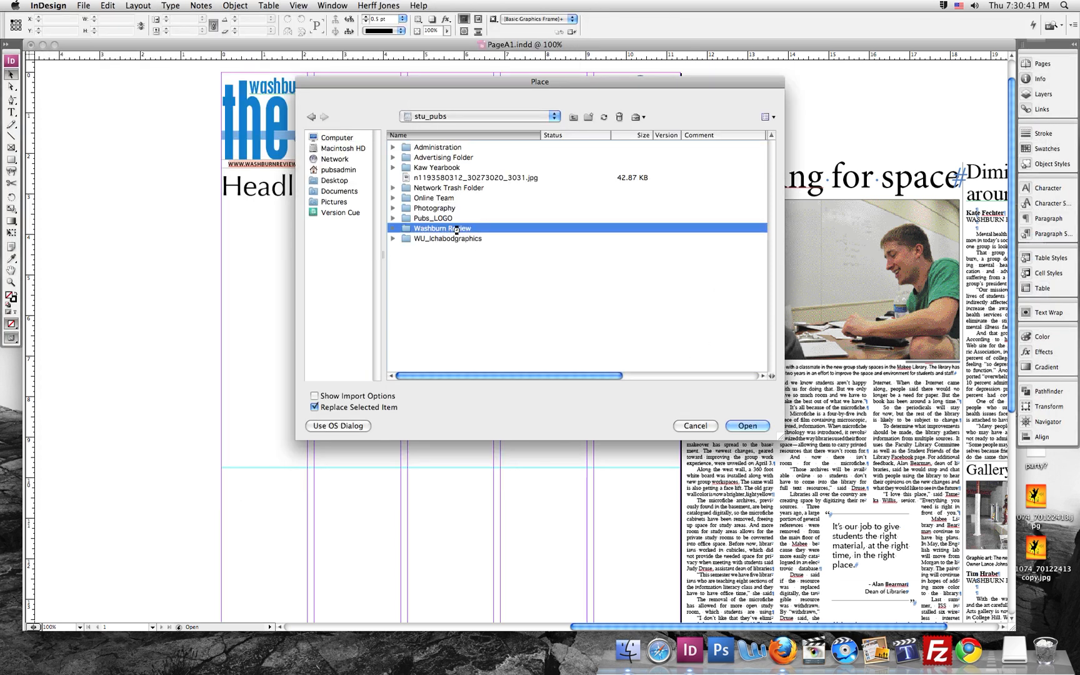
pyautogui.doubleClick(443, 227)
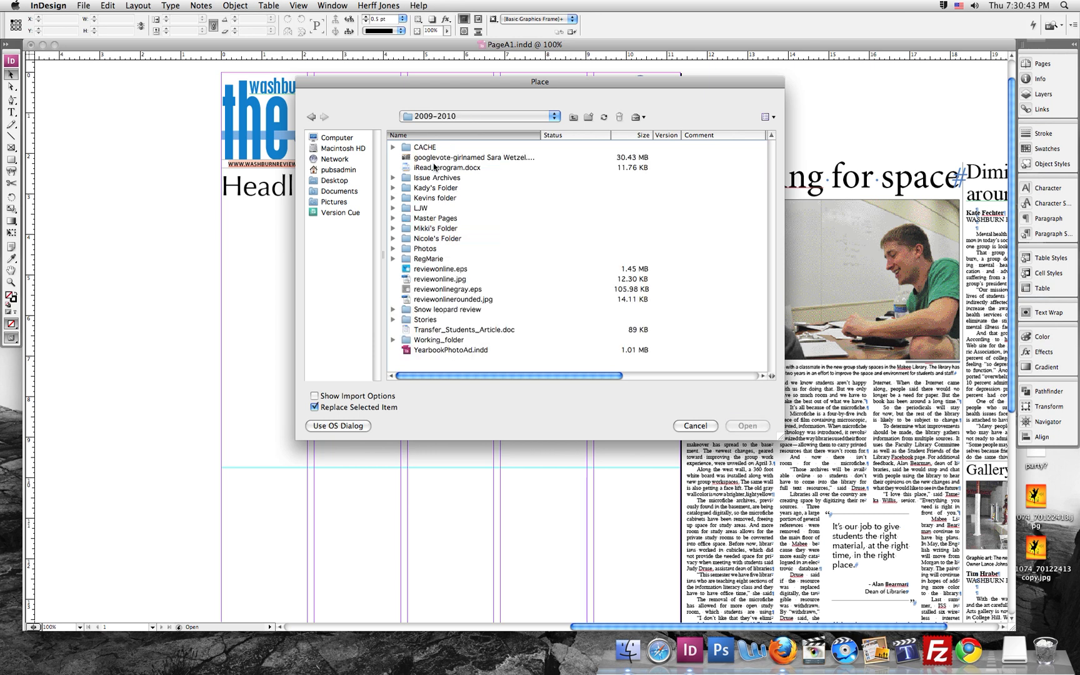
# Continue into Working_folder > Issue 25 > Stories > Sports and select the Kansas Coyotes story.
pyautogui.doubleClick(437, 338)
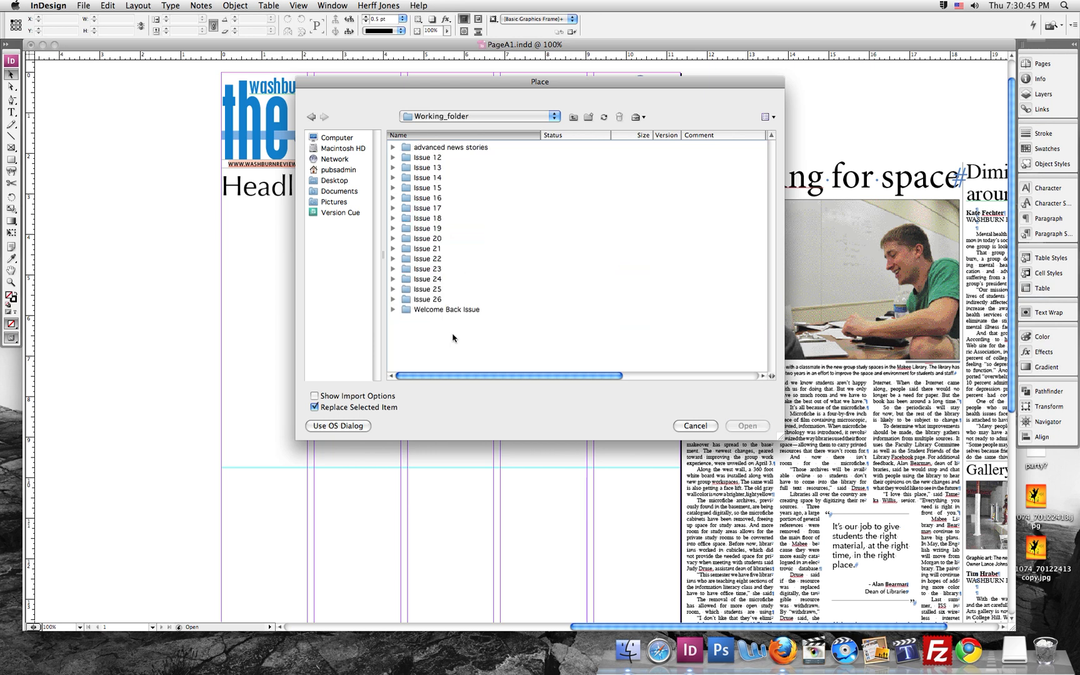
pyautogui.doubleClick(427, 289)
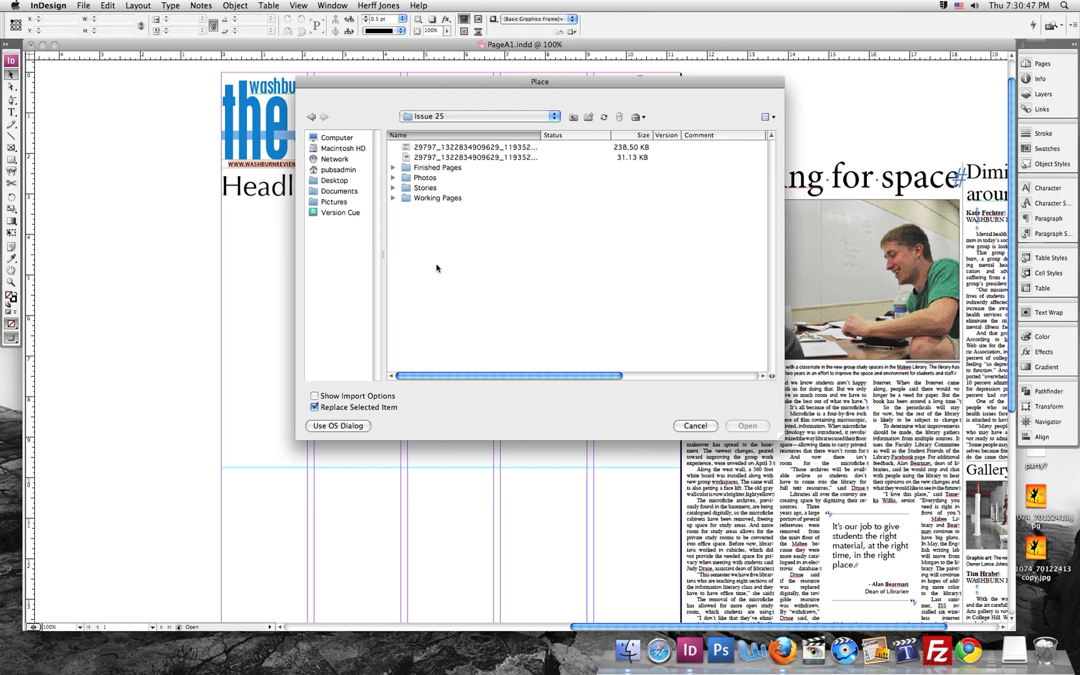
pyautogui.doubleClick(424, 188)
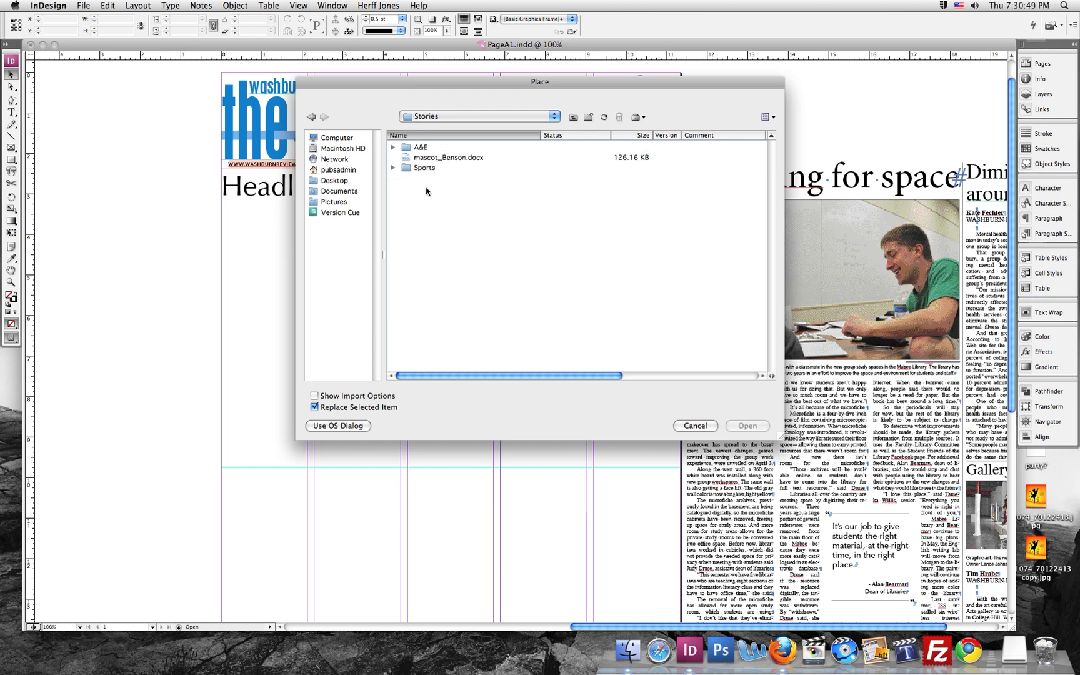
pyautogui.click(423, 167)
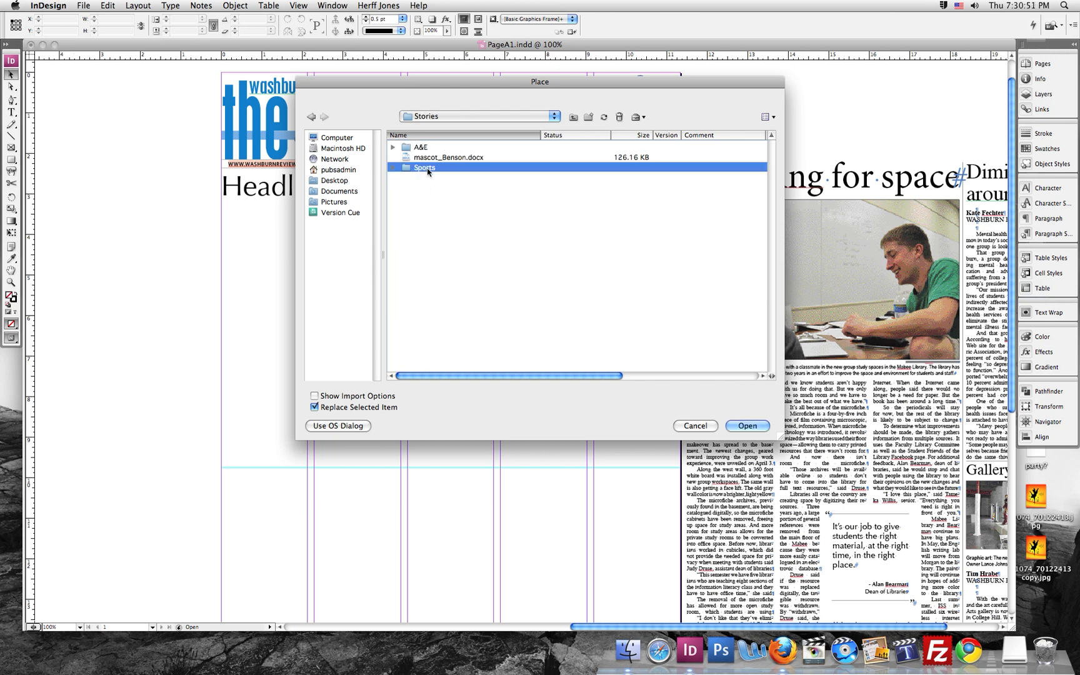
pyautogui.doubleClick(424, 167)
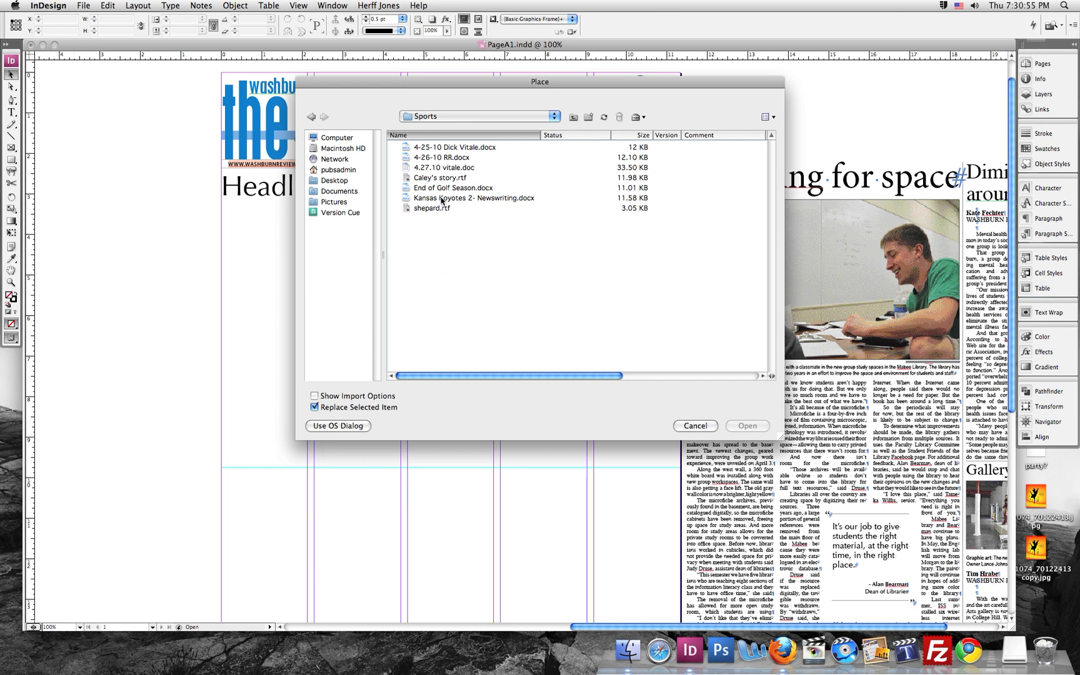
pyautogui.click(474, 198)
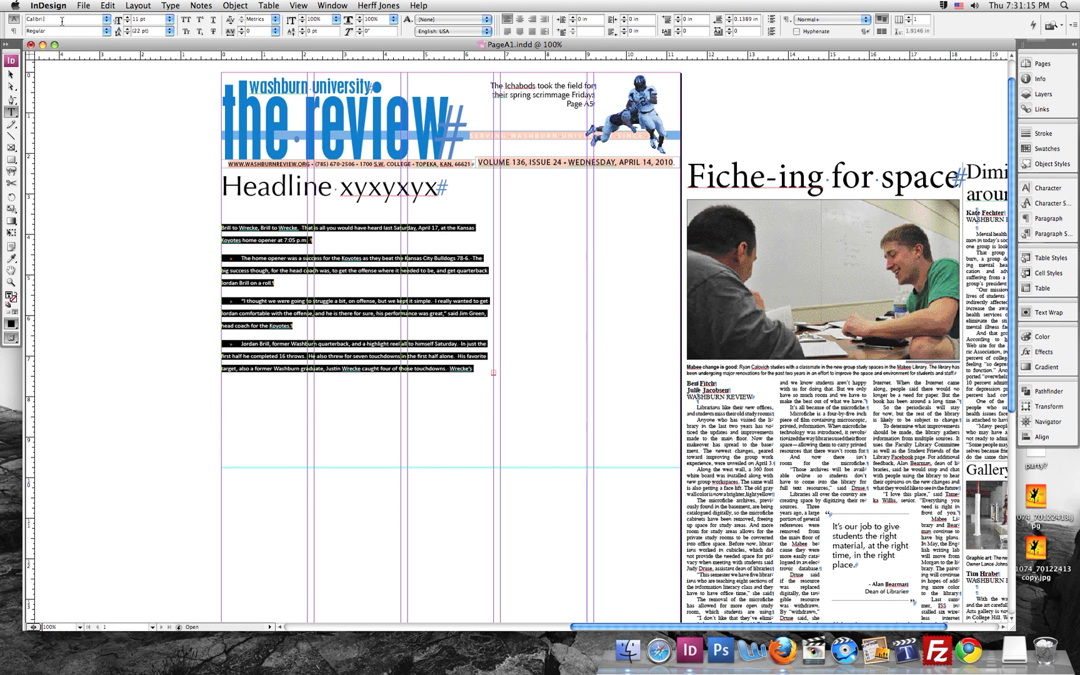
# Set the placed Kansas Coyotes story text to Times at a smaller size.
pyautogui.write('Times')
pyautogui.click(149, 19)
pyautogui.write('1')
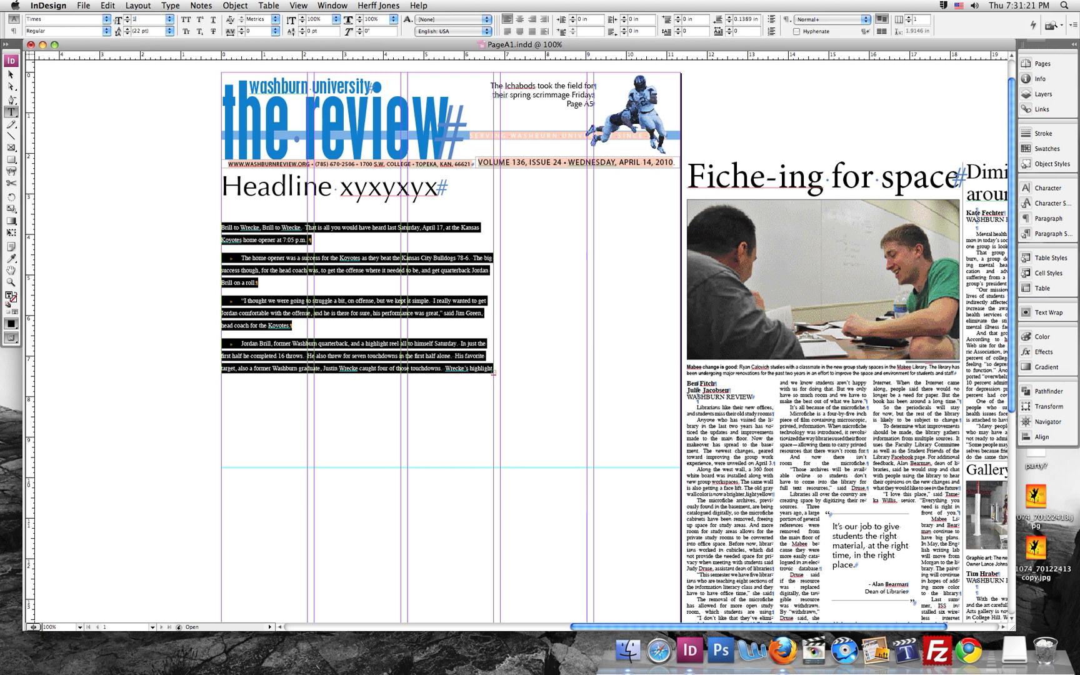
pyautogui.write('20')
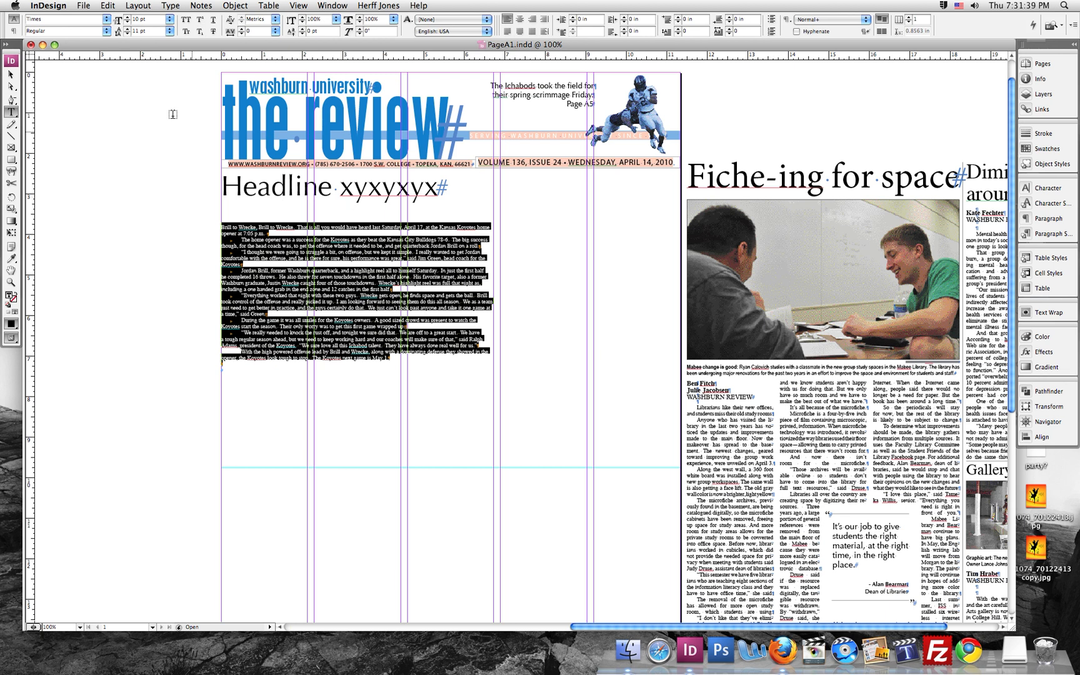
# Find a special character and Change All (six replacements) to remove blank lines, then finish the search.
pyautogui.click(219, 222)
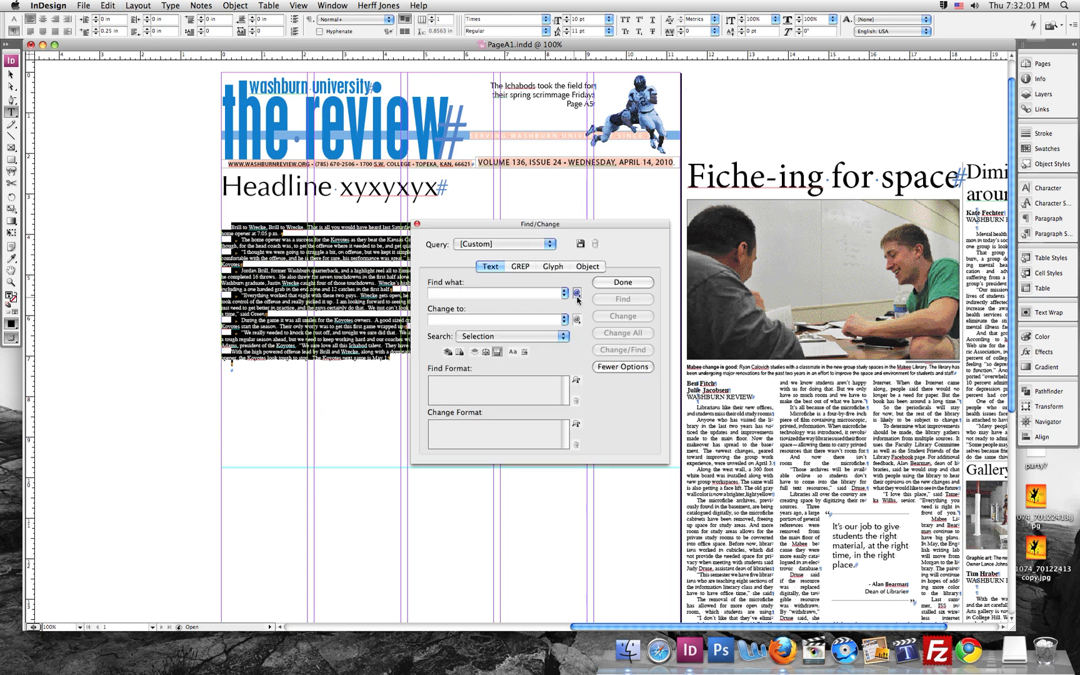
pyautogui.click(578, 292)
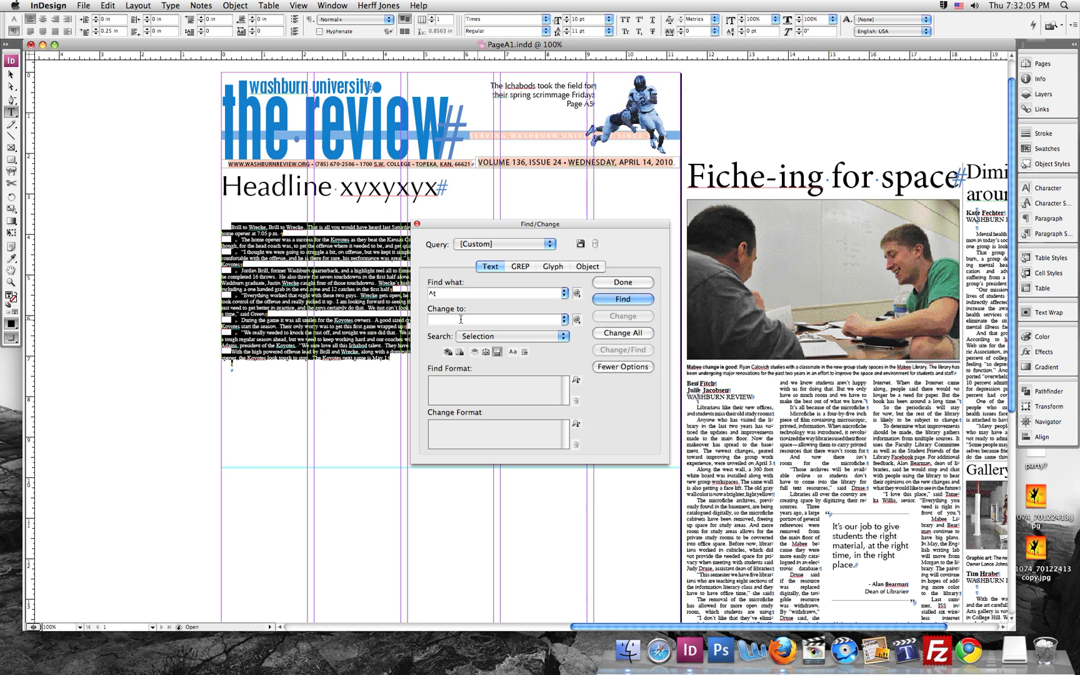
pyautogui.click(620, 332)
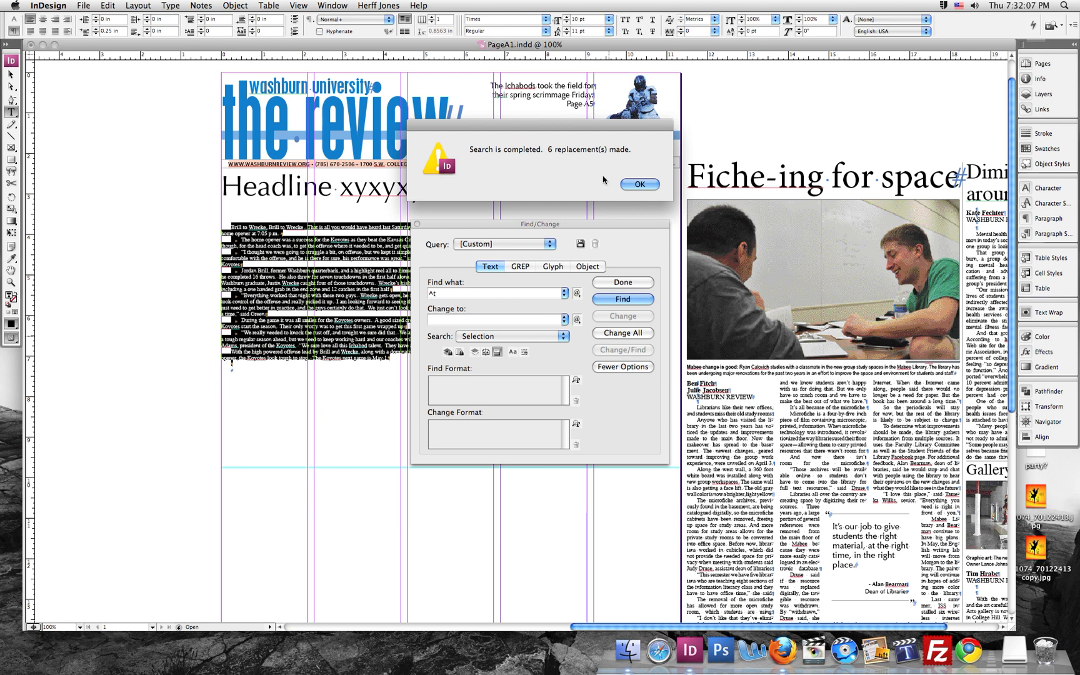
pyautogui.click(639, 184)
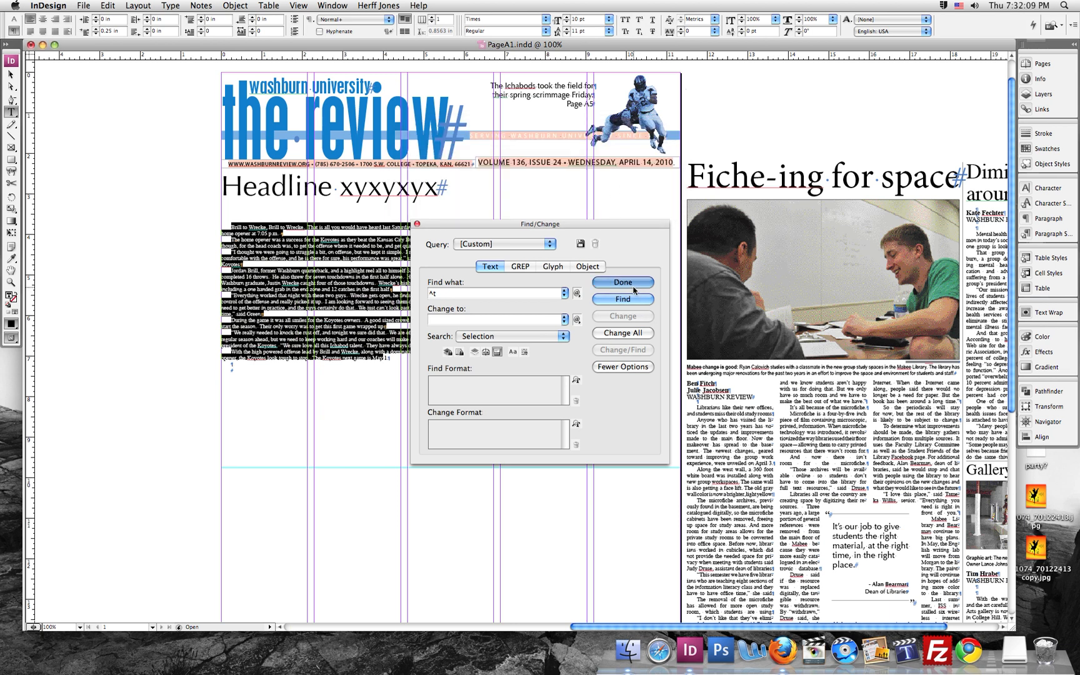
pyautogui.click(622, 281)
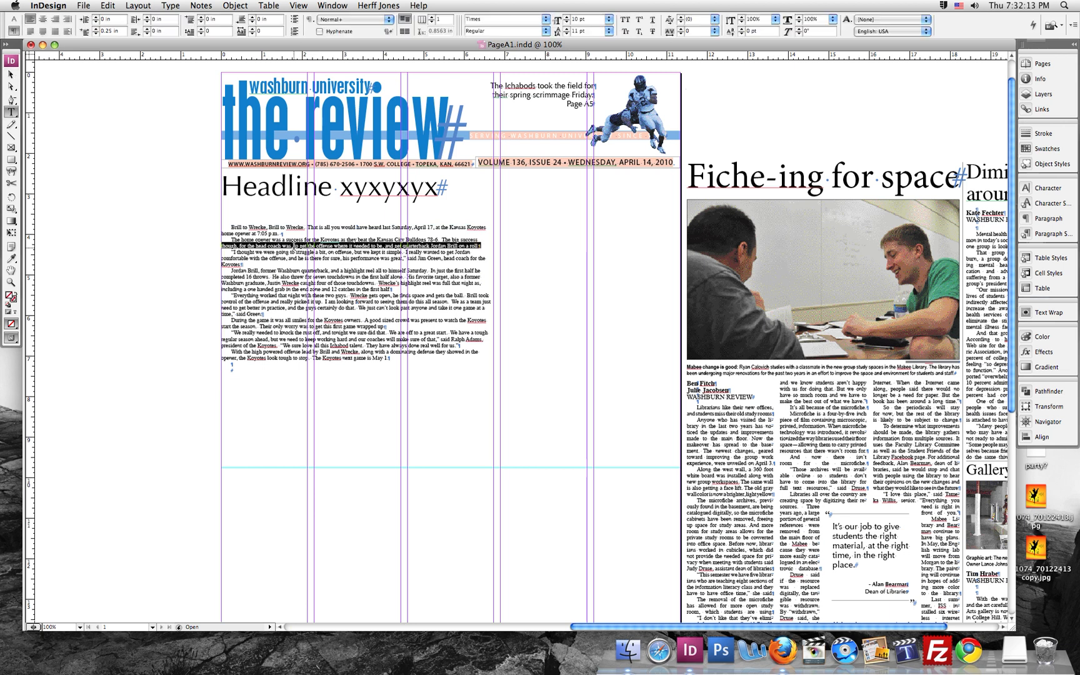
# Set all story text to 12 pt and begin editing to add the byline.
pyautogui.tripleClick(345, 289)
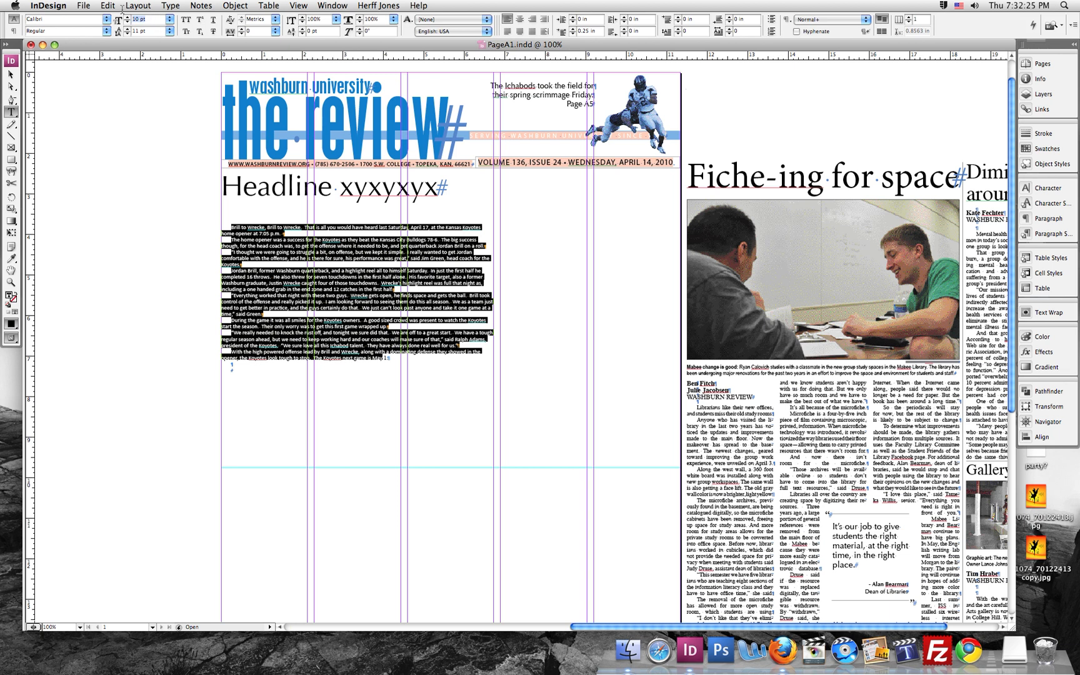
pyautogui.write('12 pt')
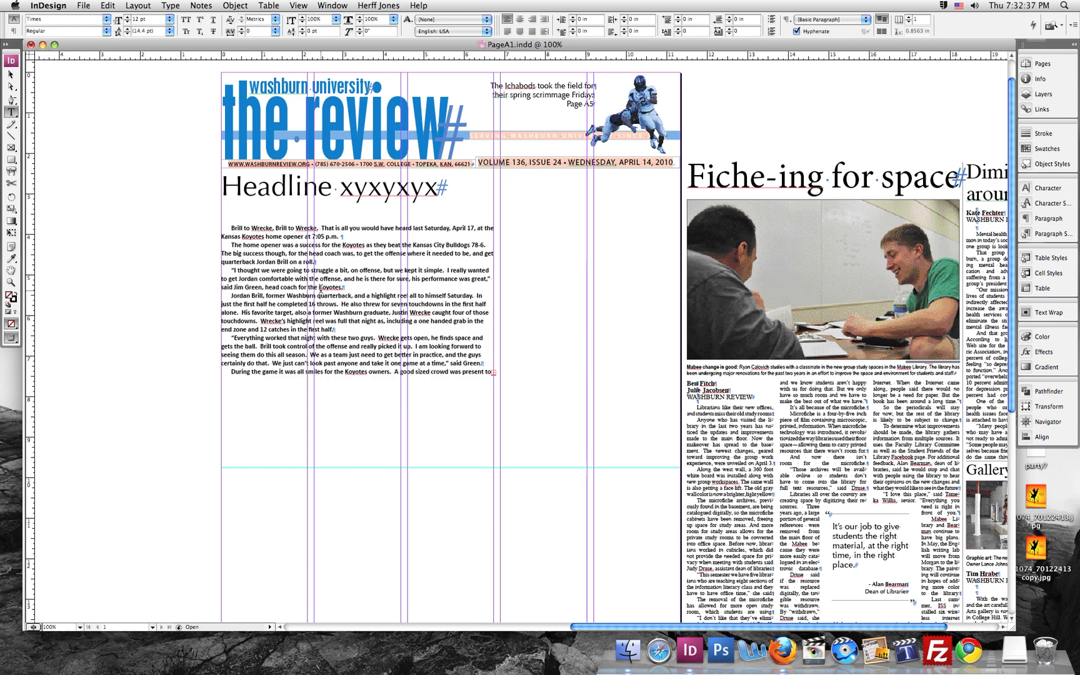
pyautogui.doubleClick(250, 245)
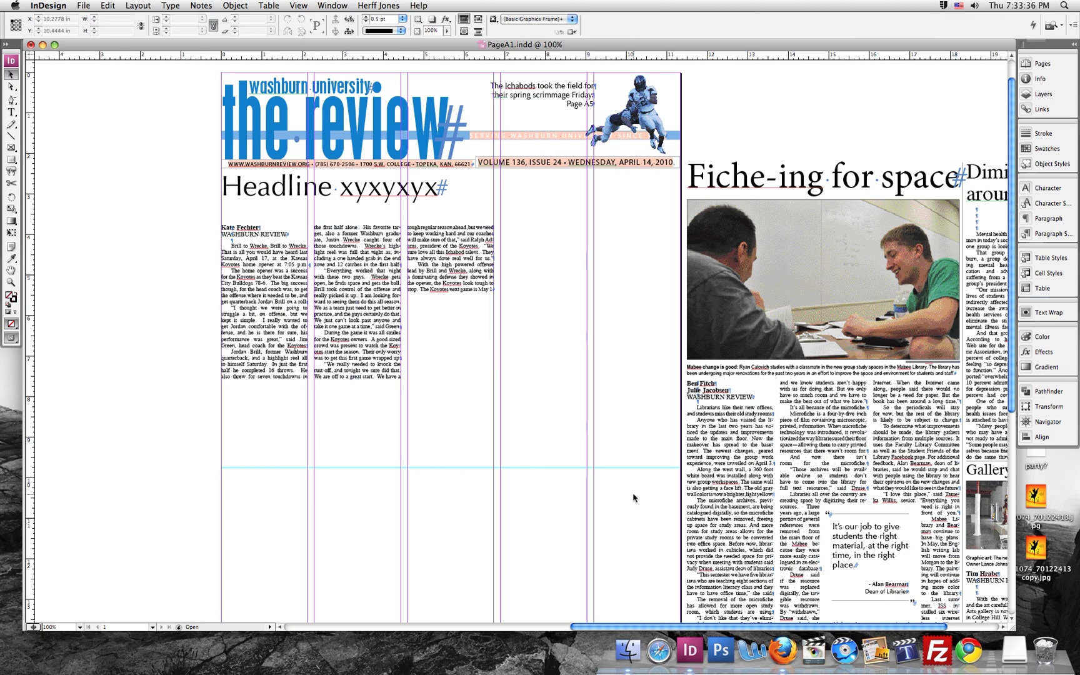
pyautogui.moveTo(849, 516)
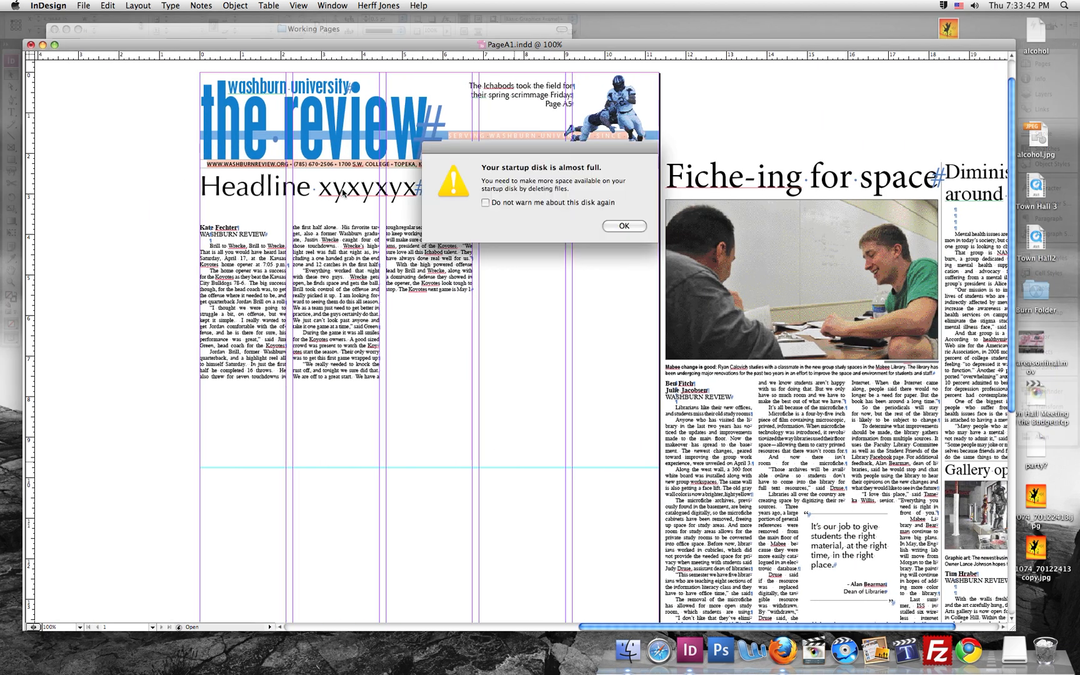
pyautogui.click(623, 226)
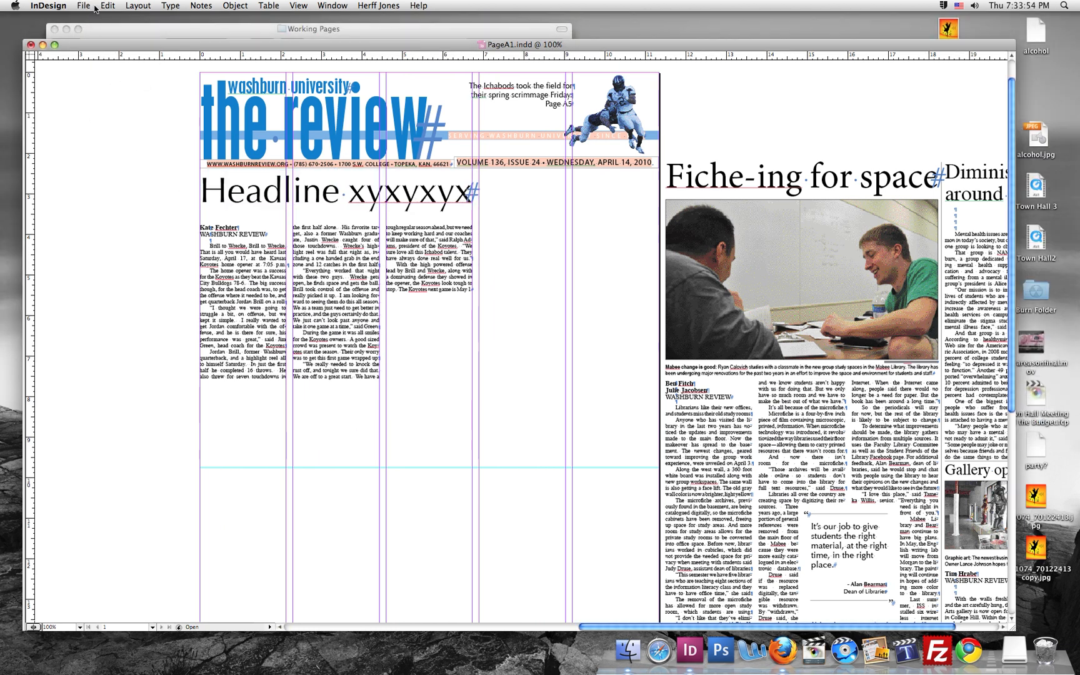
pyautogui.click(82, 5)
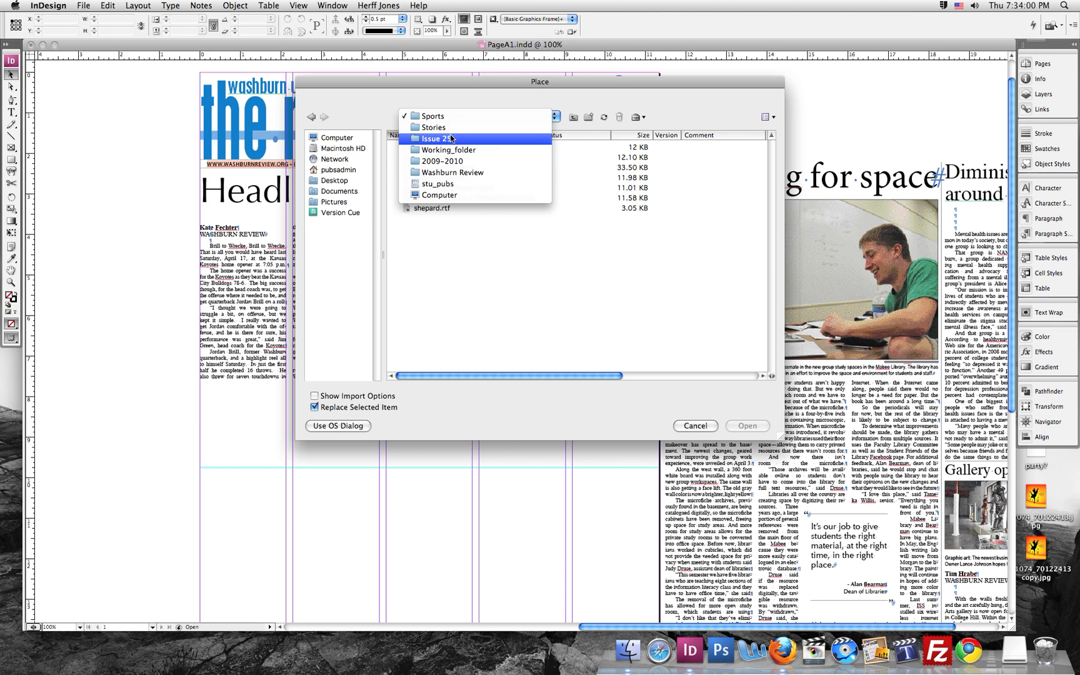
pyautogui.click(436, 139)
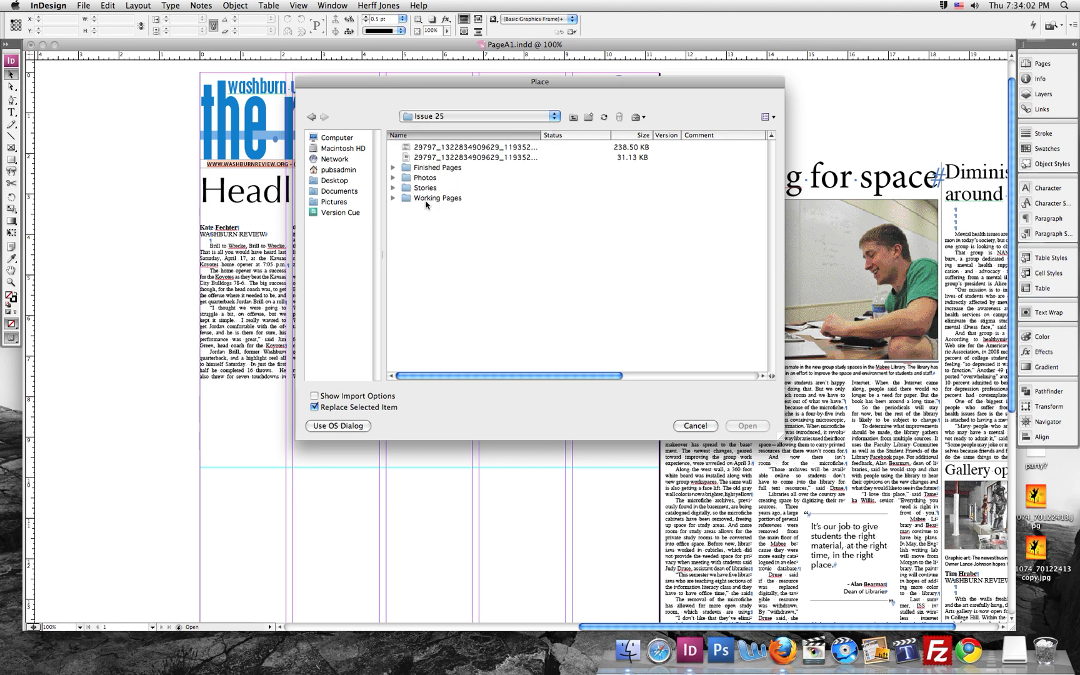
pyautogui.doubleClick(426, 177)
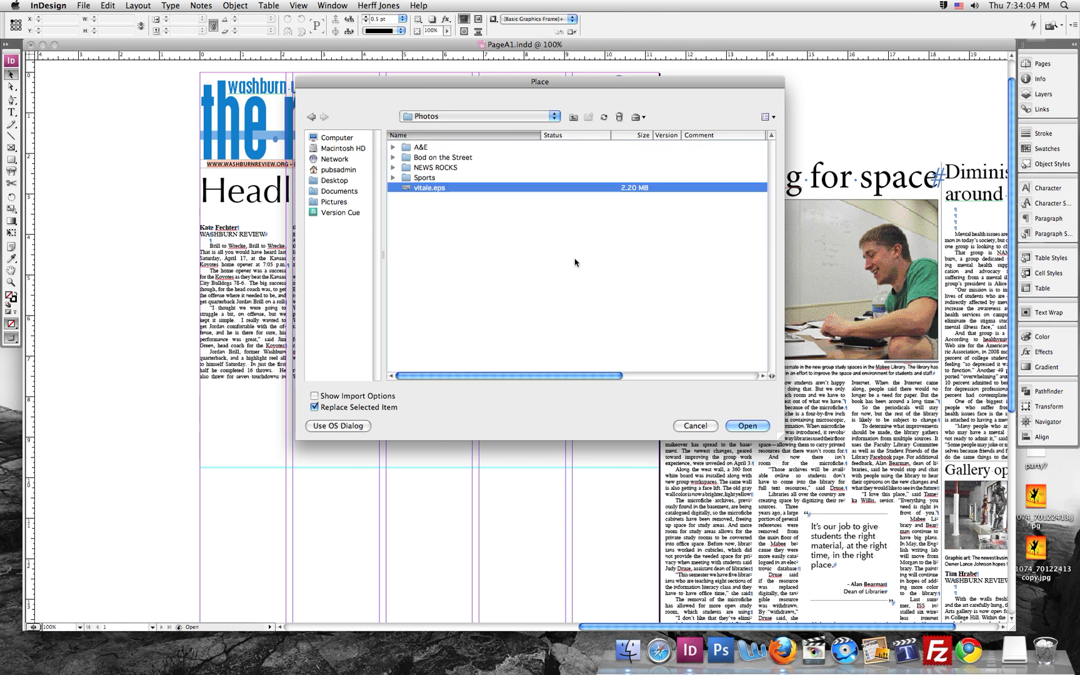
pyautogui.click(747, 426)
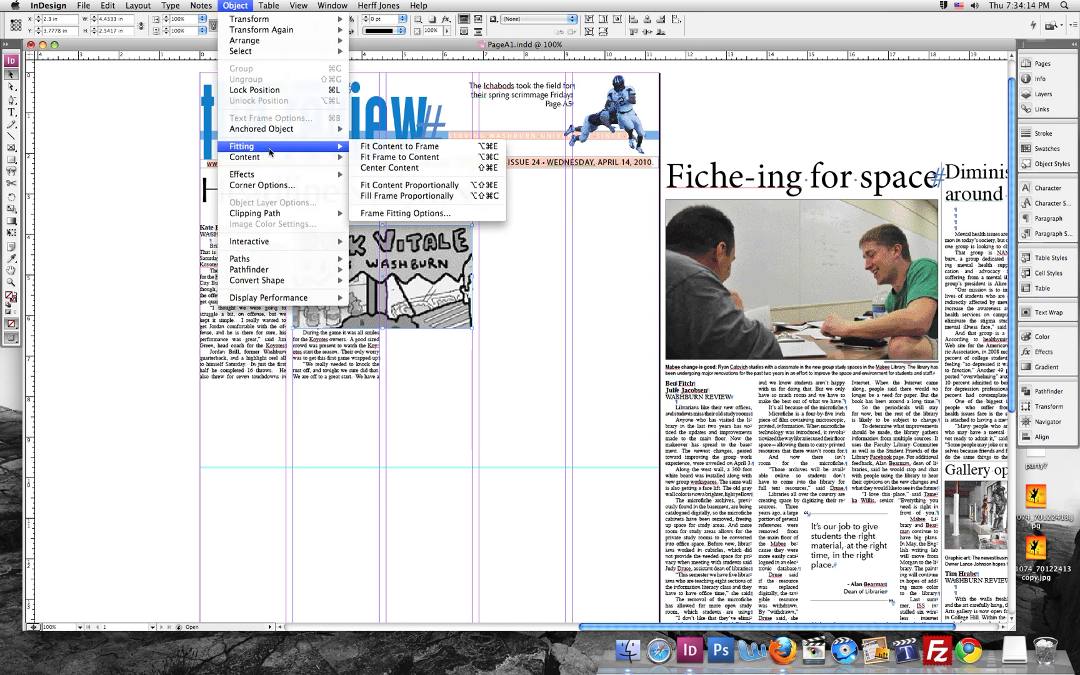
pyautogui.click(398, 147)
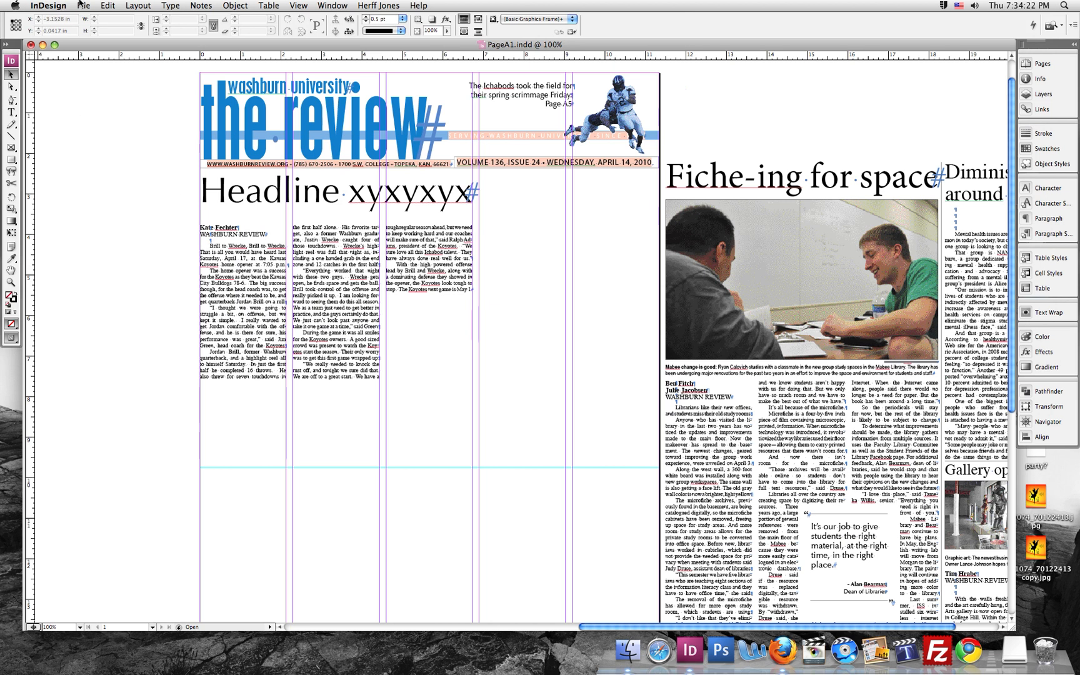
# Place the vitale.eps cartoon and size its frame over the story columns below the headline.
pyautogui.click(82, 5)
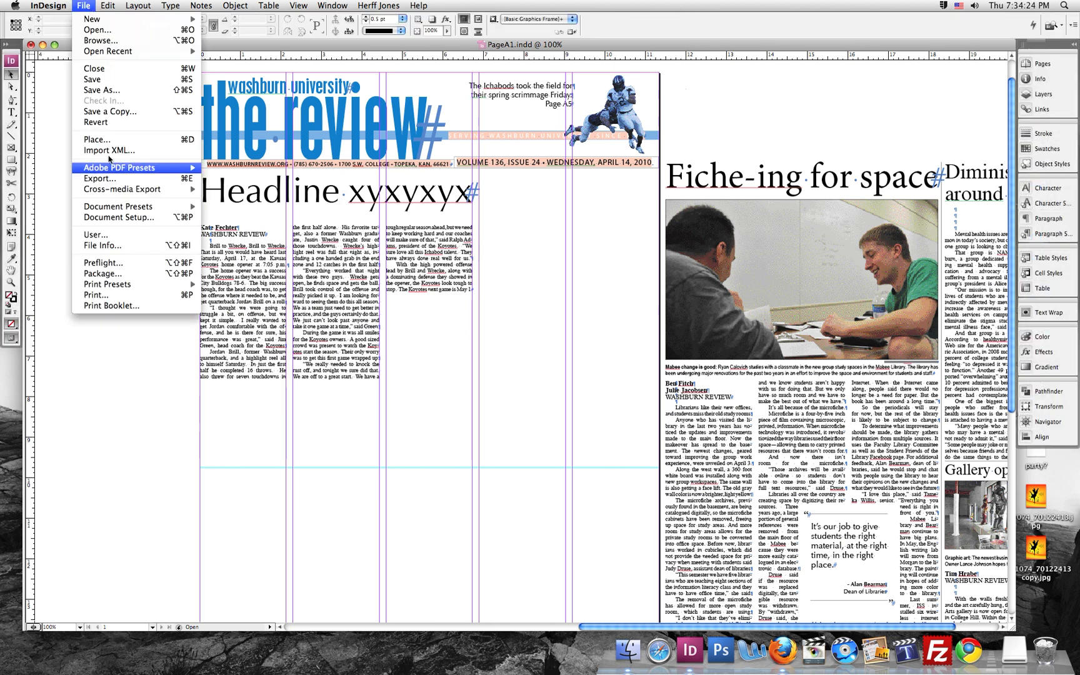
pyautogui.click(98, 139)
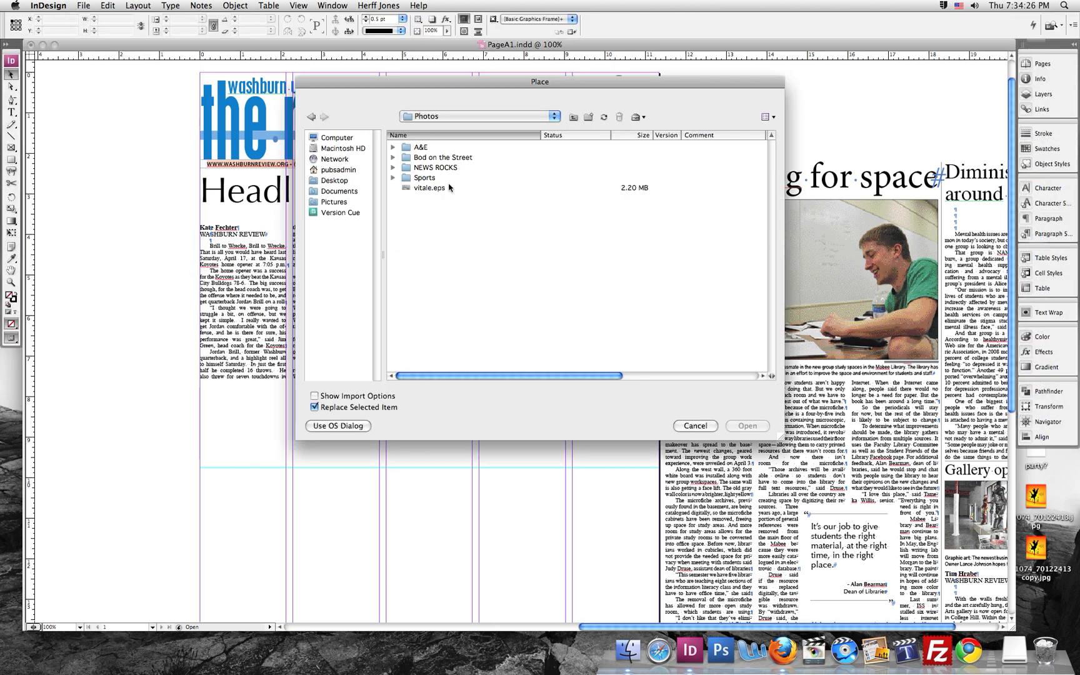
pyautogui.click(747, 426)
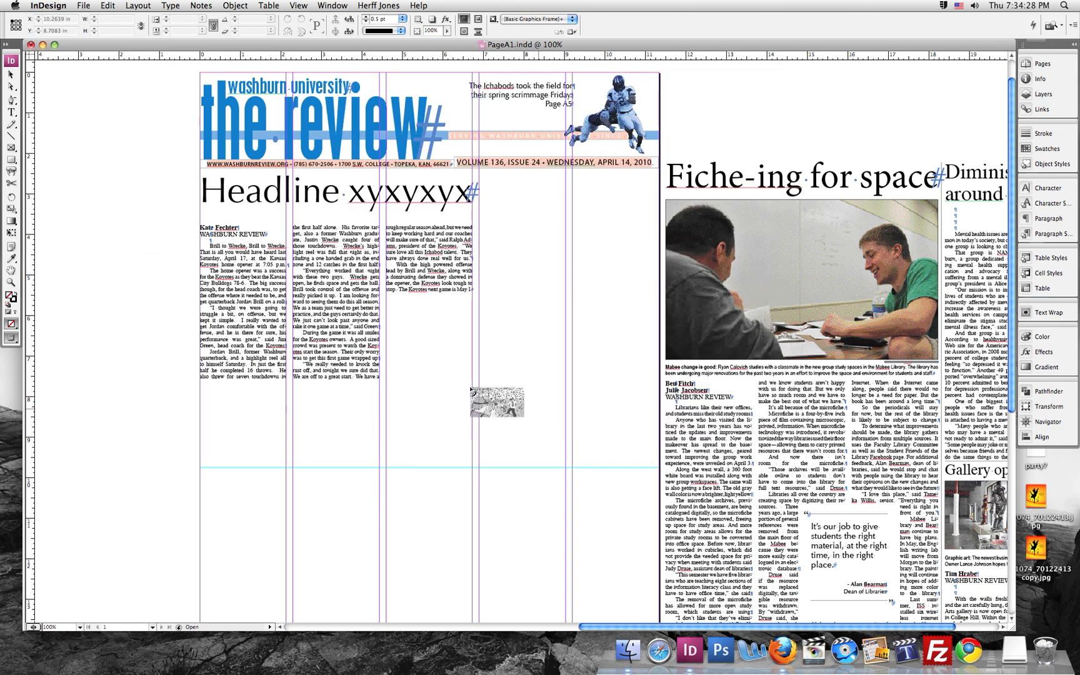
pyautogui.moveTo(496, 403); pyautogui.dragTo(150, 275)
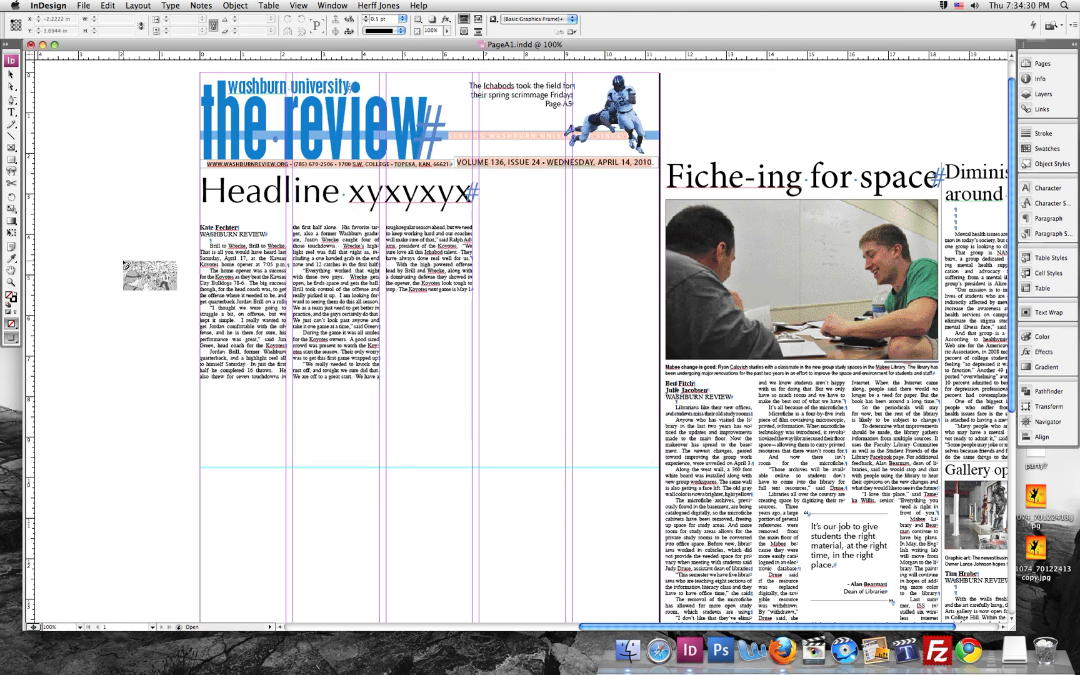
pyautogui.moveTo(150, 275); pyautogui.dragTo(138, 213)
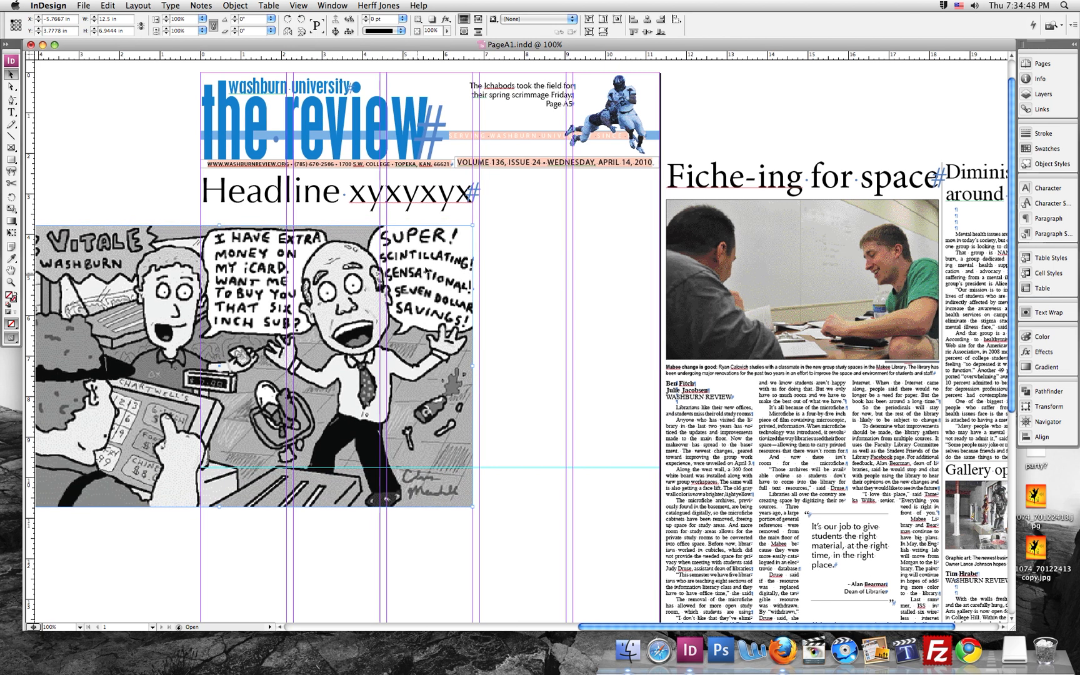
pyautogui.hscroll(-3)
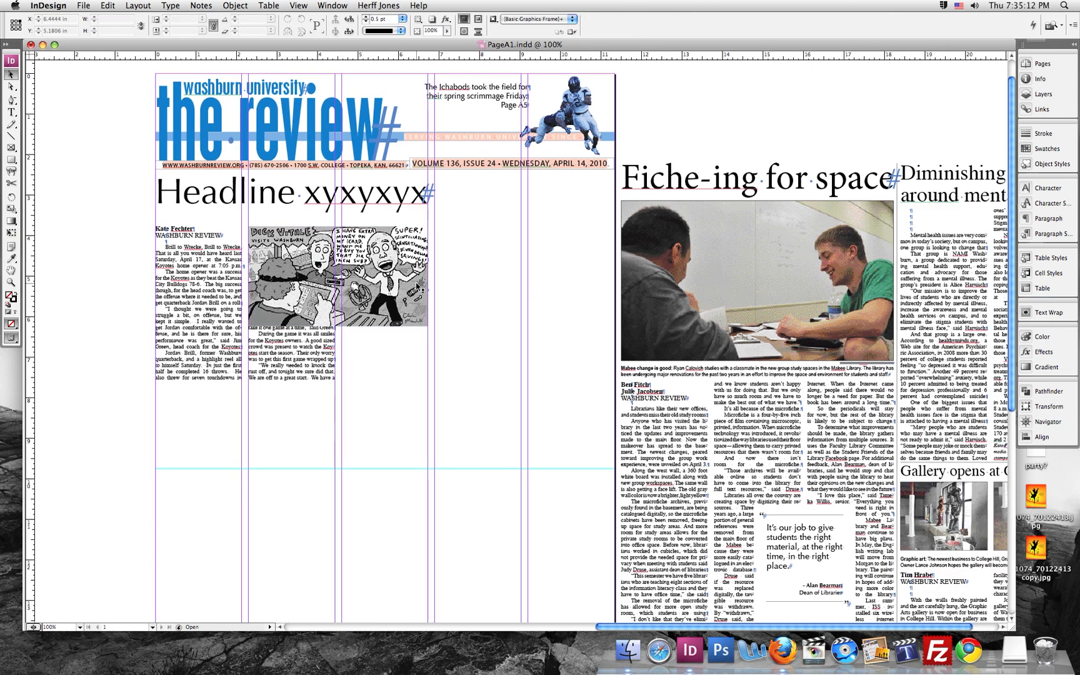
pyautogui.click(335, 283)
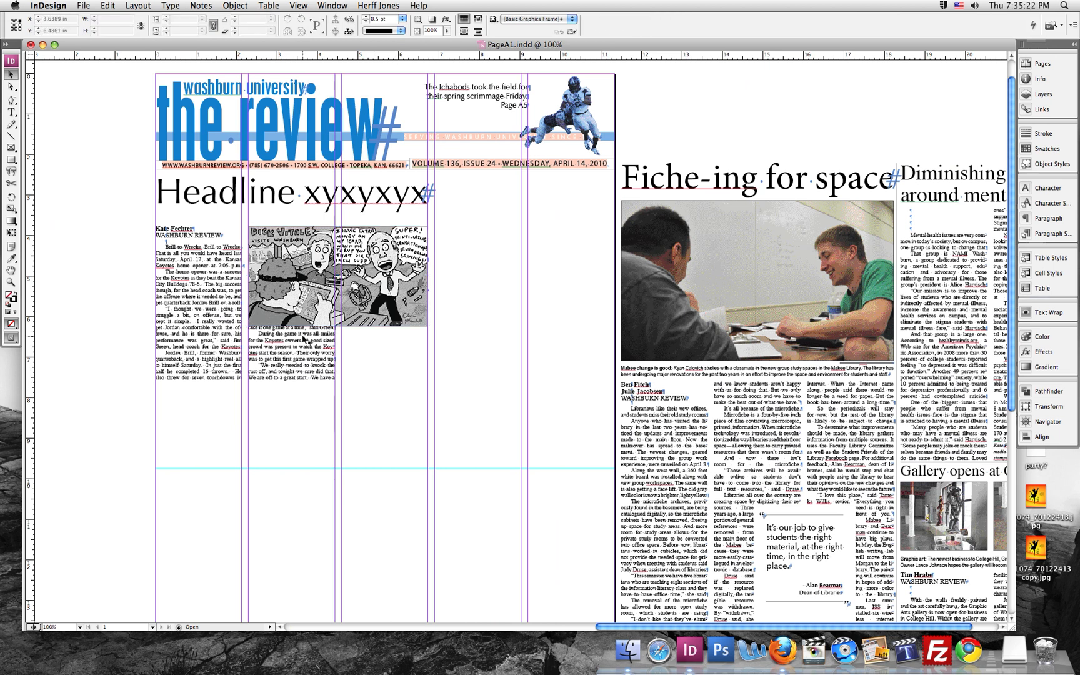
# Wrap the story text around the cartoon frame's bounding box via the Text Wrap panel.
pyautogui.click(334, 275)
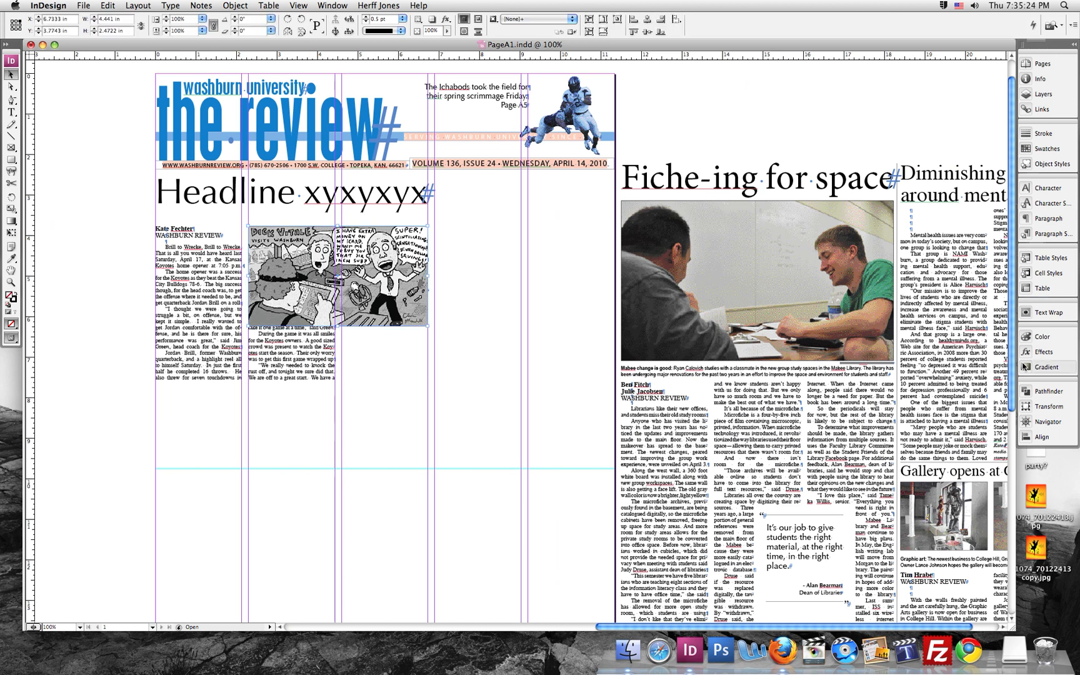
pyautogui.click(1045, 313)
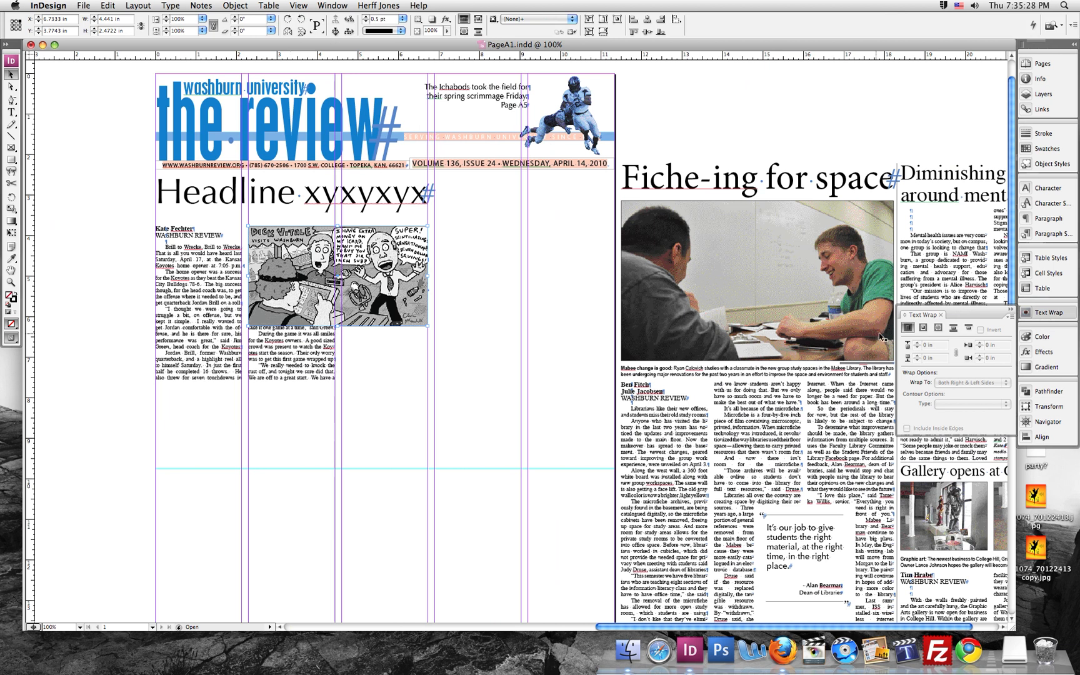
pyautogui.moveTo(924, 326)
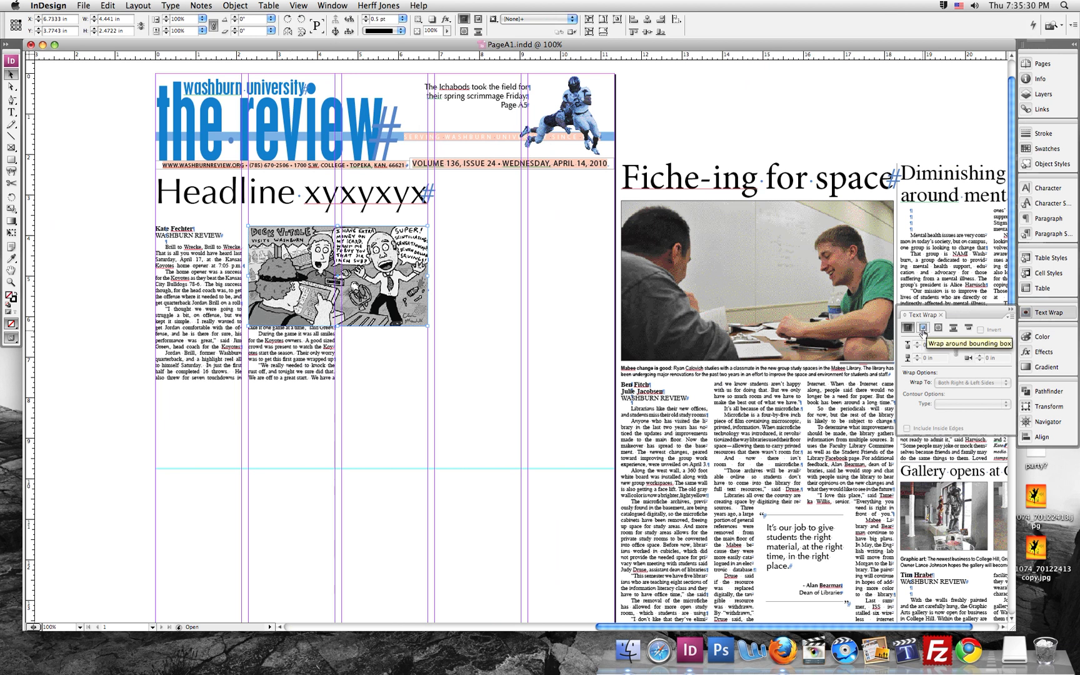
pyautogui.click(923, 328)
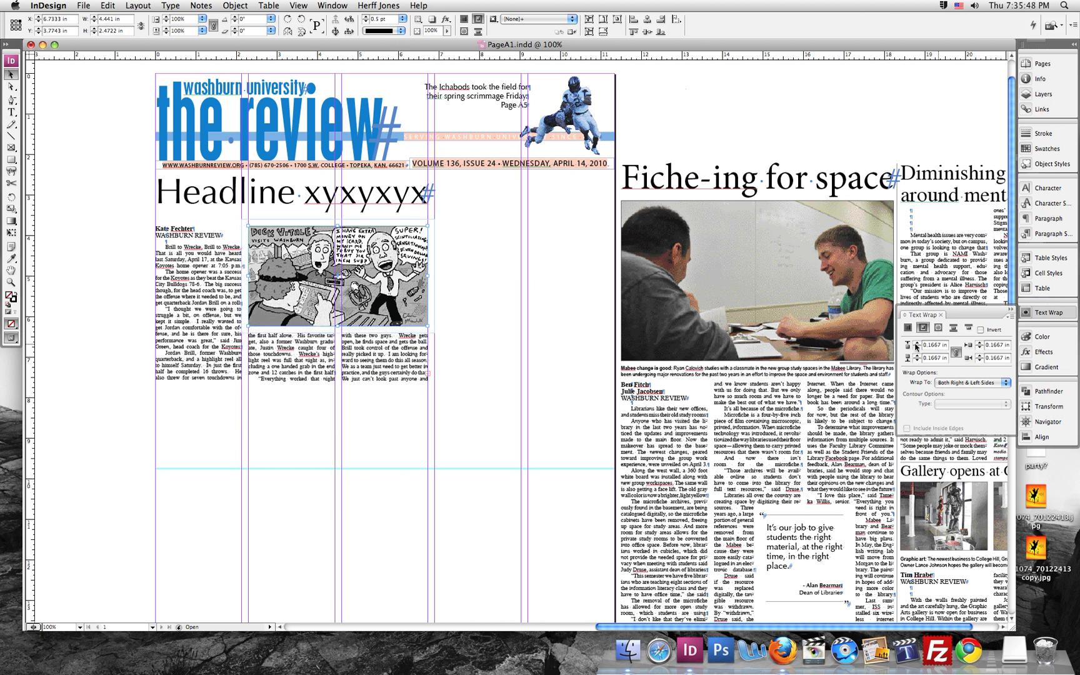
pyautogui.moveTo(370, 440)
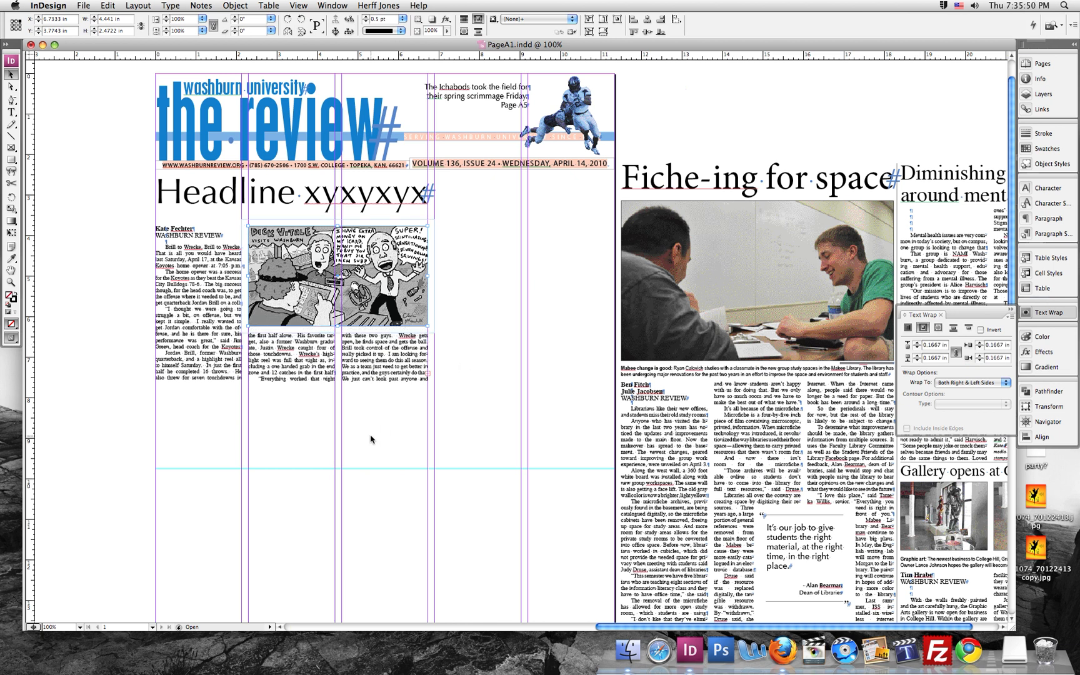